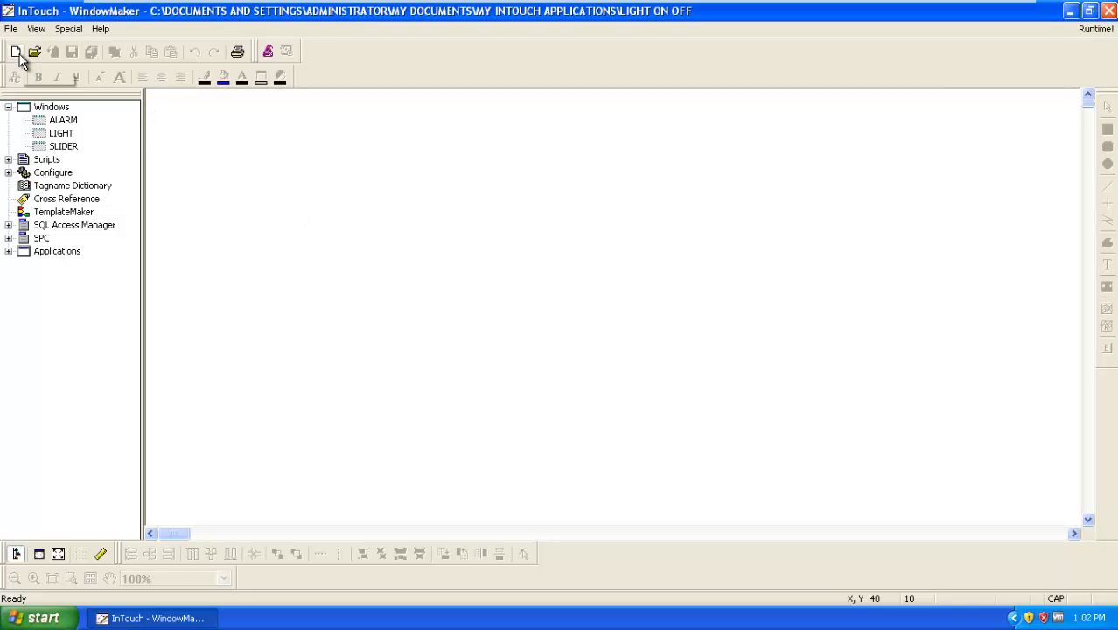
- Create a new window named 'REAL TIME TREND'
{"action": "left_click", "coordinate": [16, 51]}
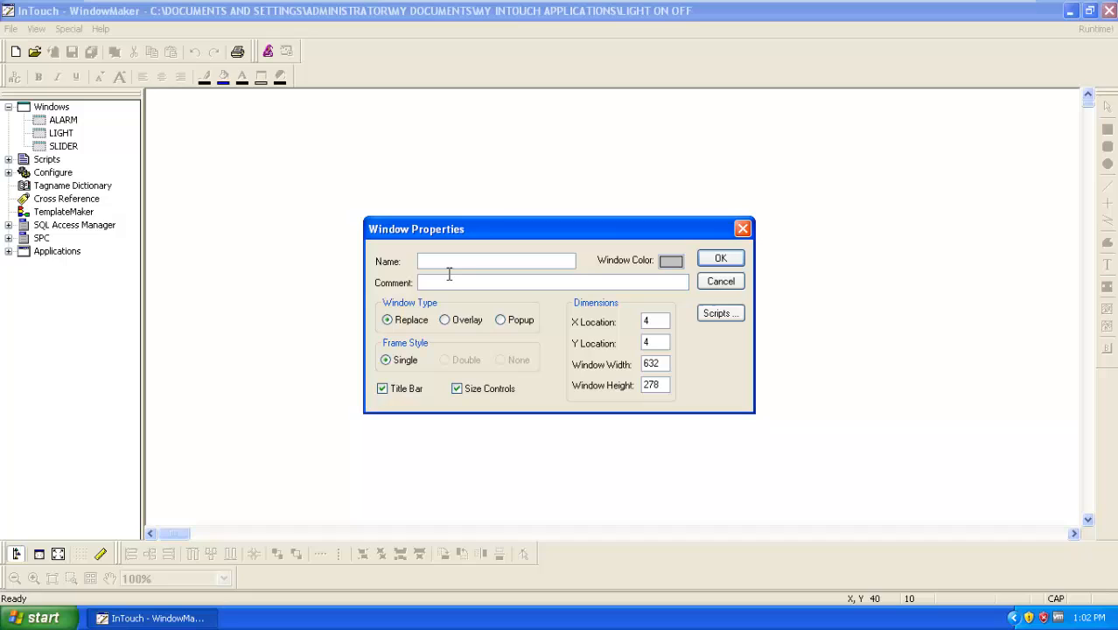
{"action": "type", "text": "REAL"}
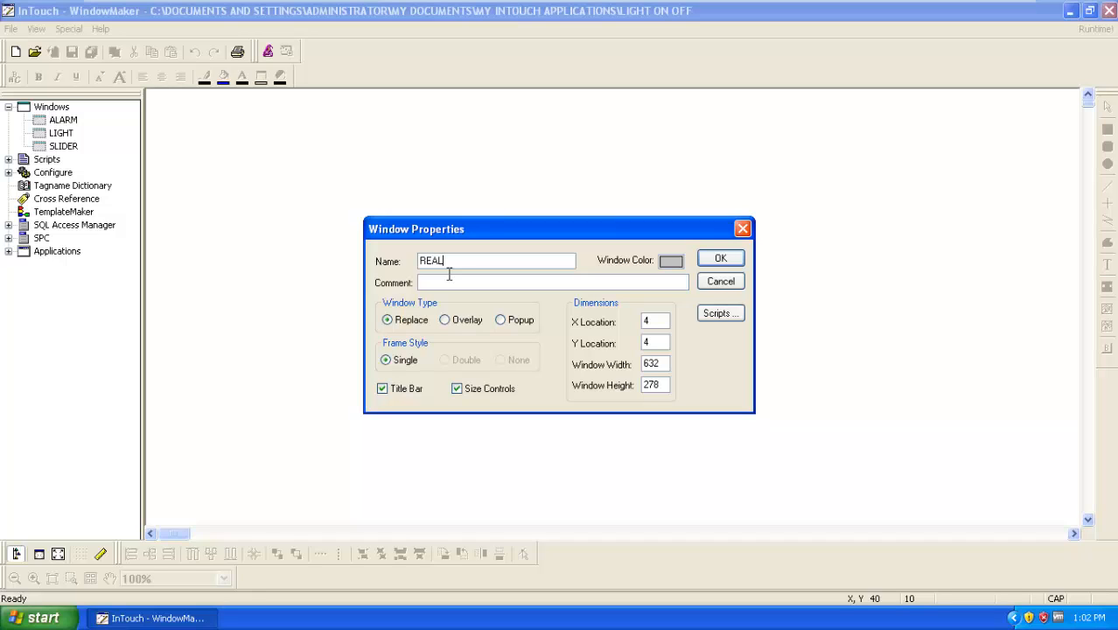
{"action": "type", "text": "TIME"}
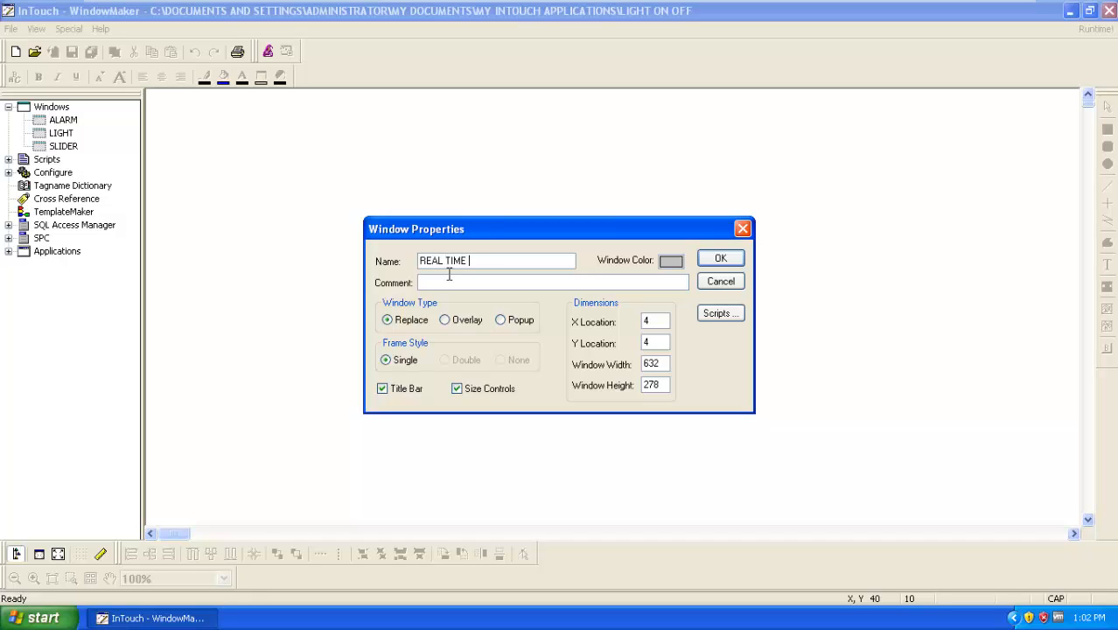
{"action": "type", "text": "TREND"}
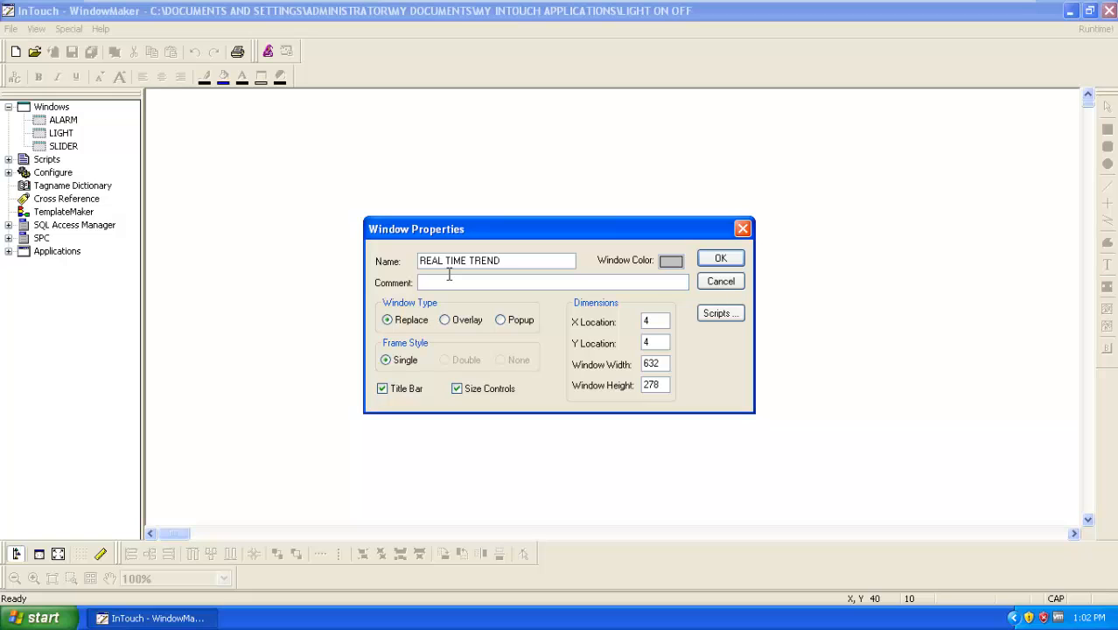
{"action": "left_click", "coordinate": [720, 259]}
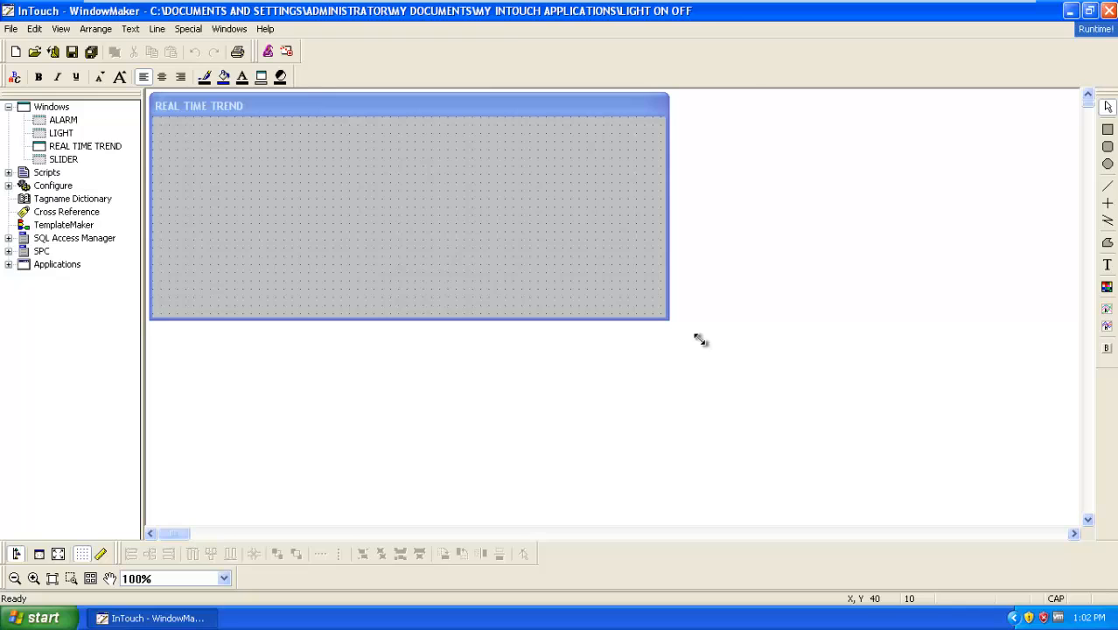
- Enlarge the window and place a vertical slider from the Sliders wizards
{"action": "left_click_drag", "start_coordinate": [667, 321], "coordinate": [1069, 521]}
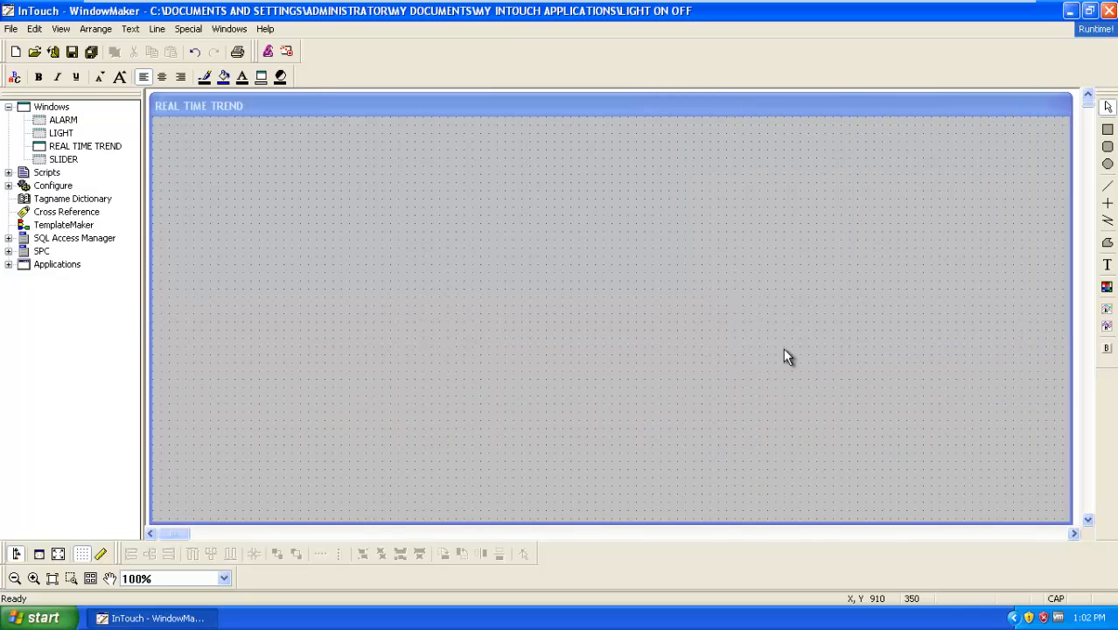
{"action": "mouse_move", "coordinate": [347, 108]}
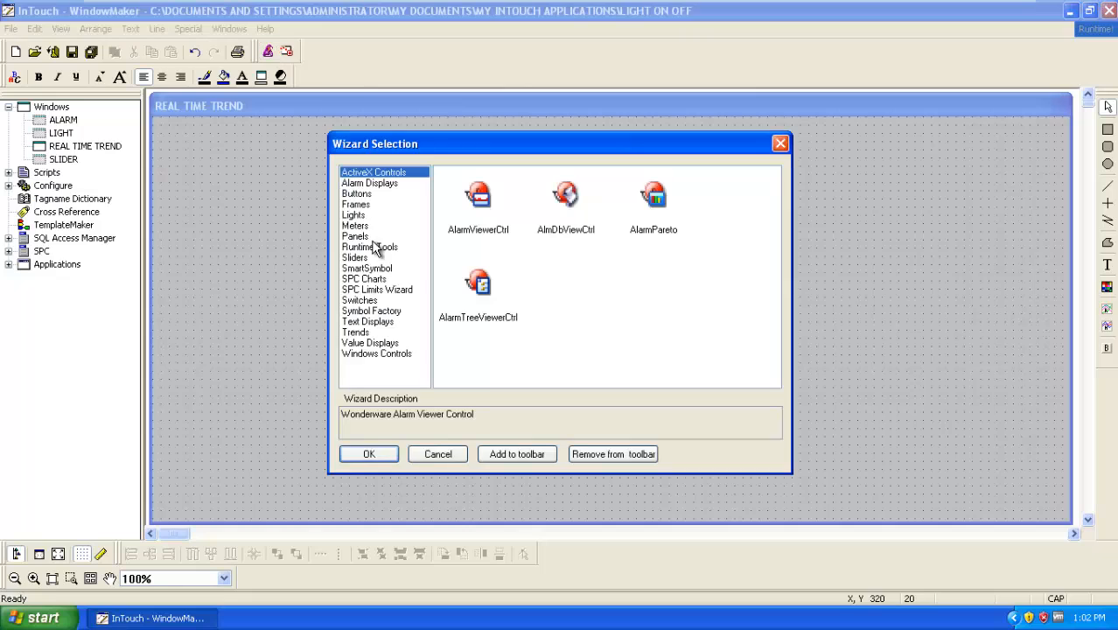
{"action": "left_click", "coordinate": [355, 257]}
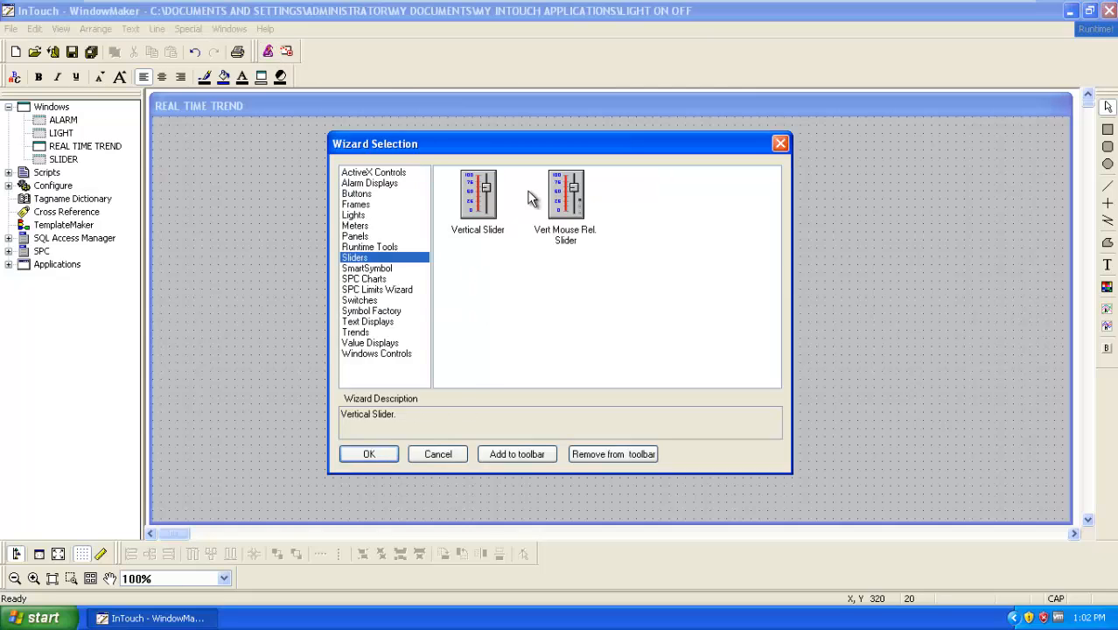
{"action": "left_click", "coordinate": [438, 453]}
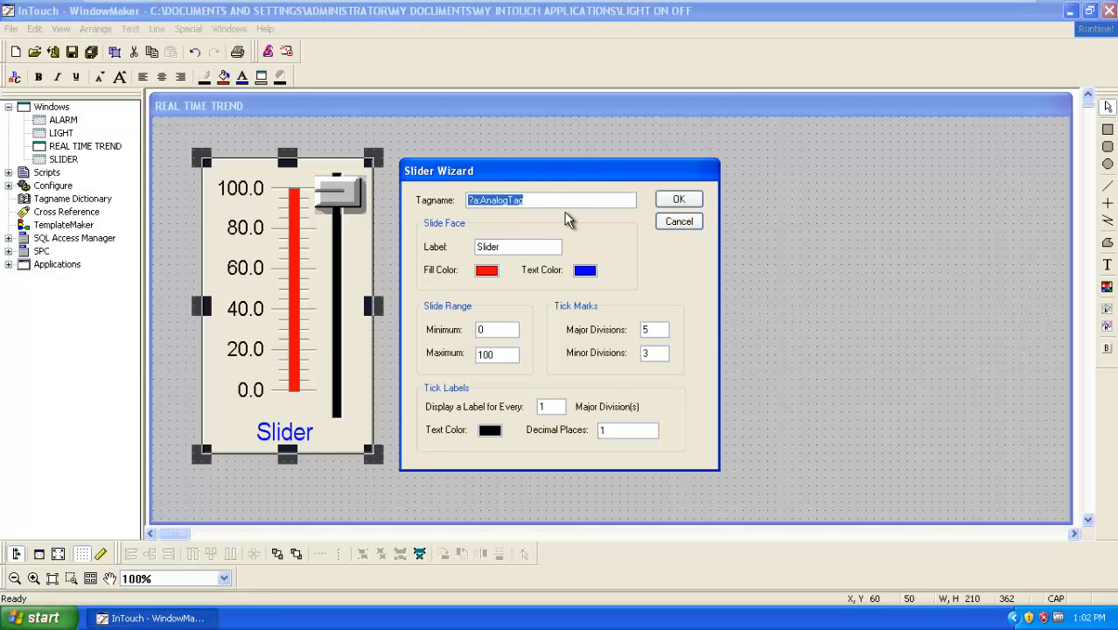
- Link the slider to tag S1 with the label TEMP
{"action": "type", "text": "S1"}
{"action": "left_click", "coordinate": [518, 247]}
{"action": "type", "text": "S"}
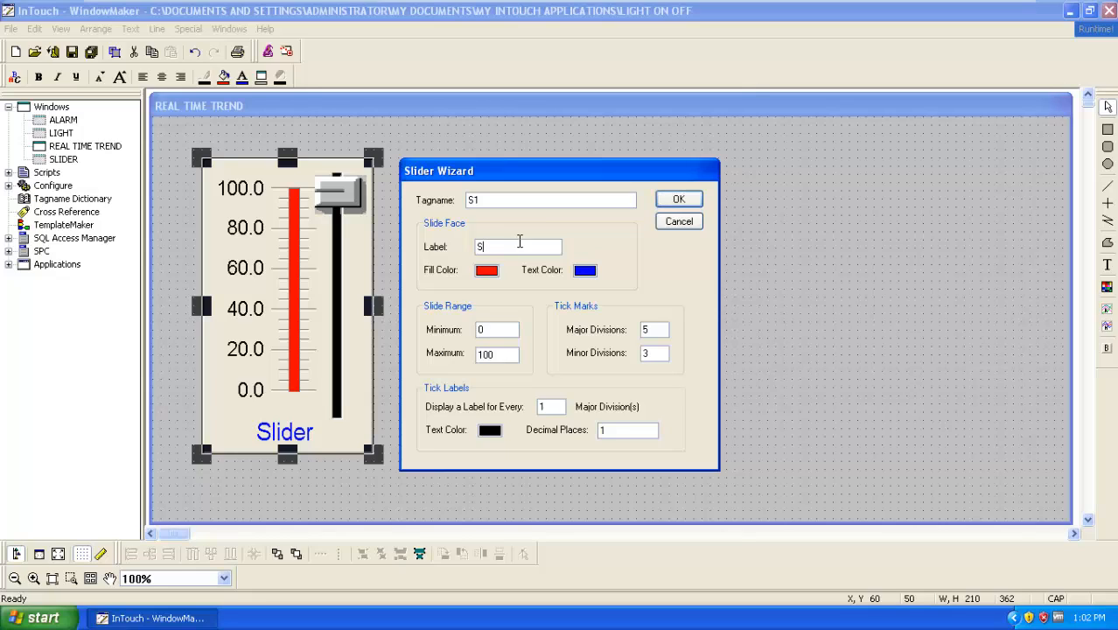
{"action": "type", "text": "TE"}
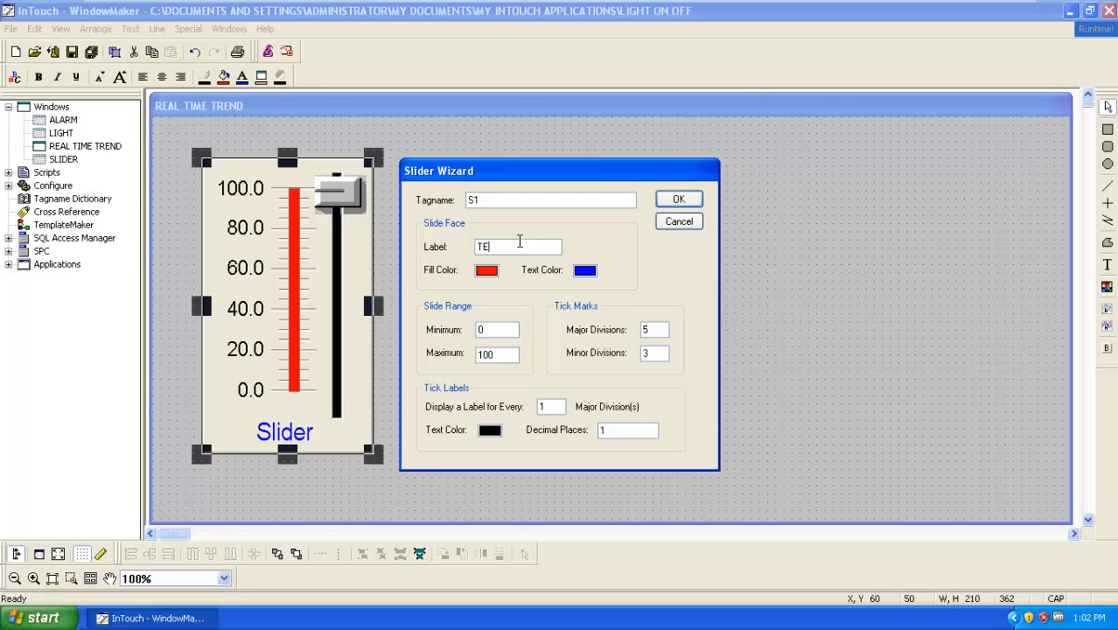
{"action": "type", "text": "MP"}
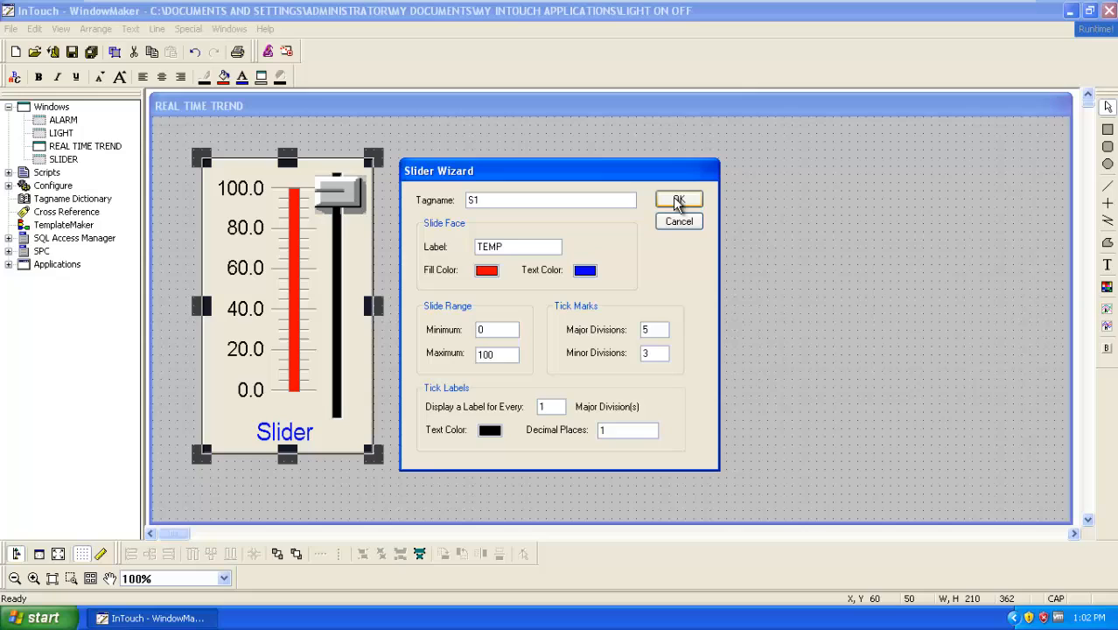
{"action": "left_click", "coordinate": [678, 199]}
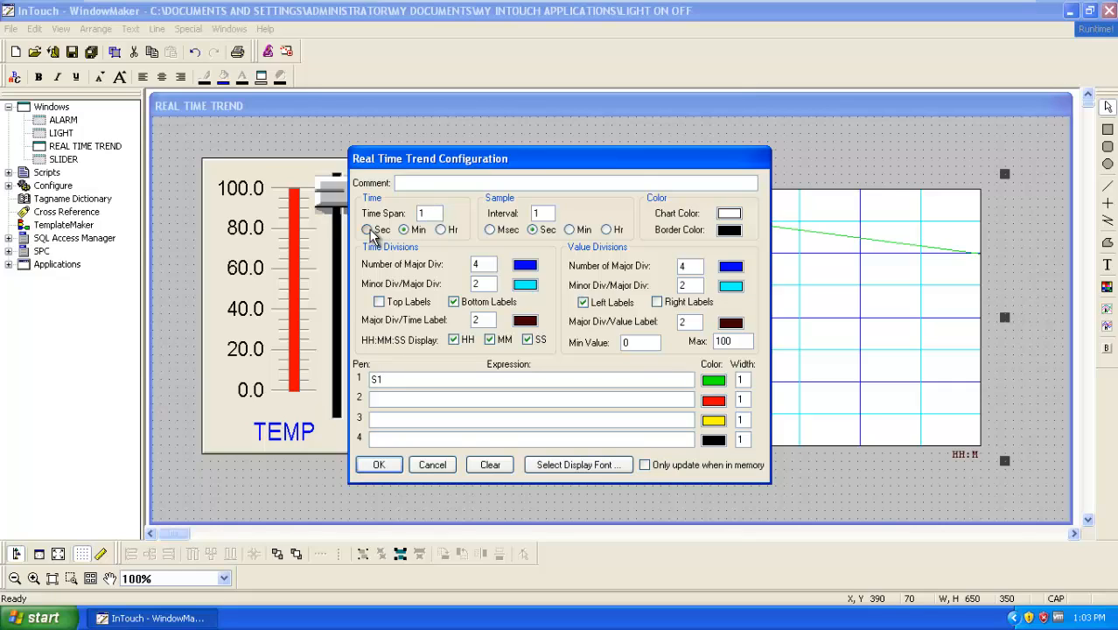
- Set the trend's time span unit to Sec and apply the configuration
{"action": "left_click", "coordinate": [367, 229]}
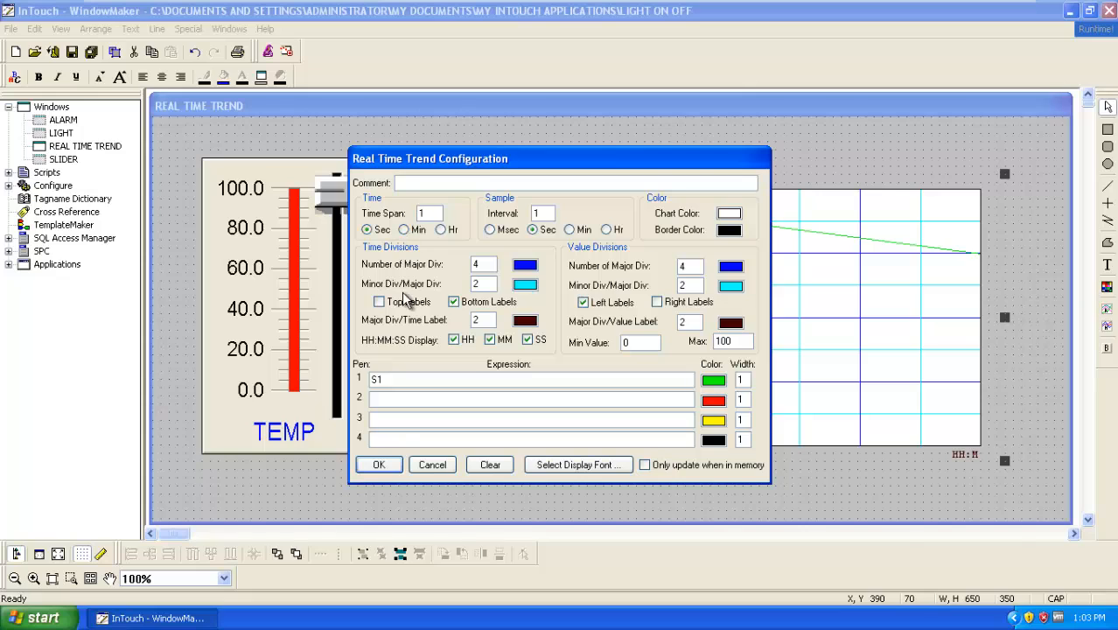
{"action": "left_click", "coordinate": [379, 465]}
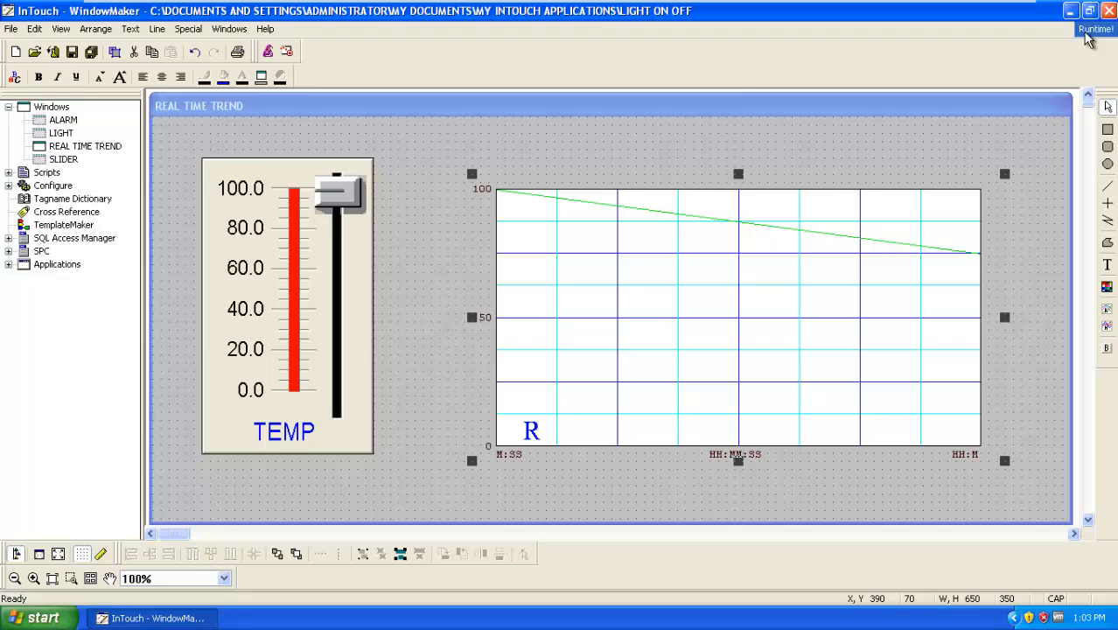
- Run the window and raise TEMP to about 70, watching the trend climb
{"action": "left_click", "coordinate": [1095, 29]}
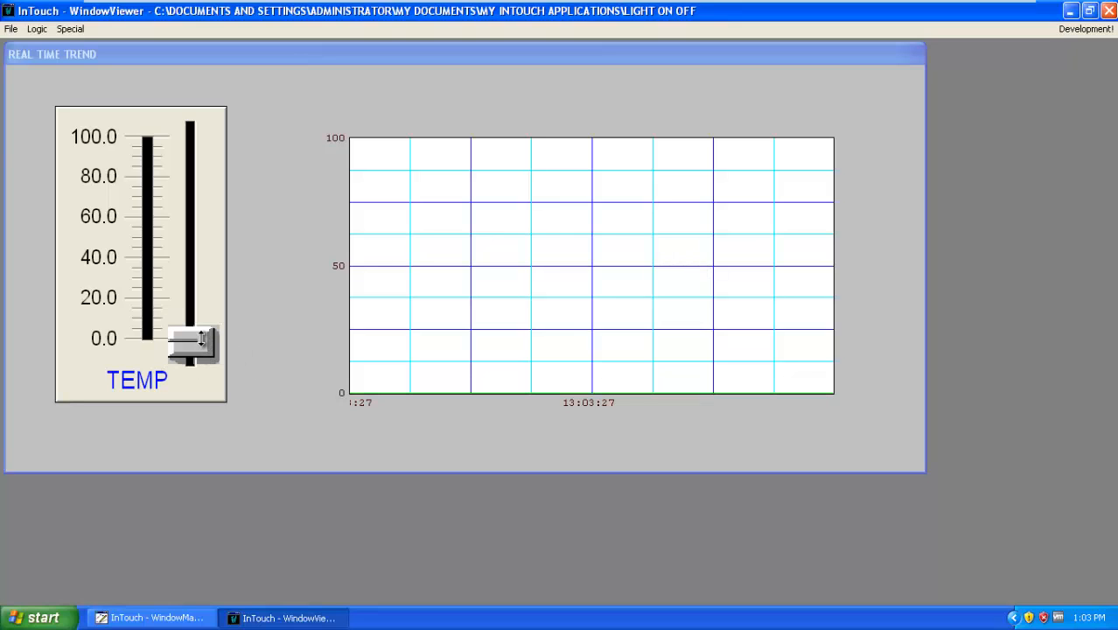
{"action": "left_click_drag", "start_coordinate": [191, 342], "coordinate": [191, 276]}
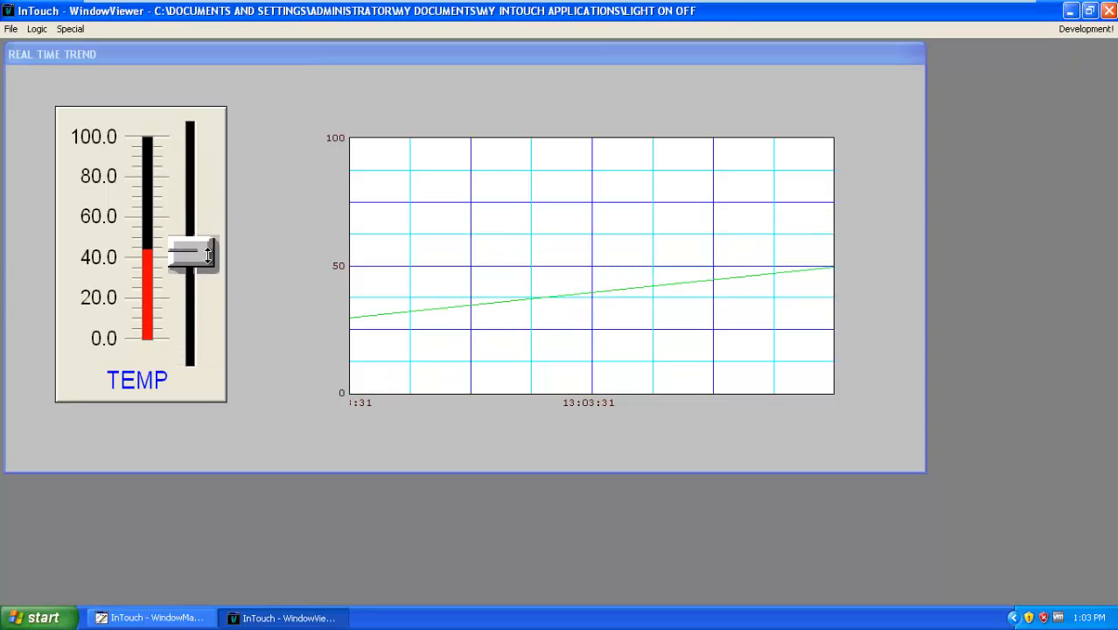
{"action": "left_click_drag", "start_coordinate": [191, 254], "coordinate": [191, 201]}
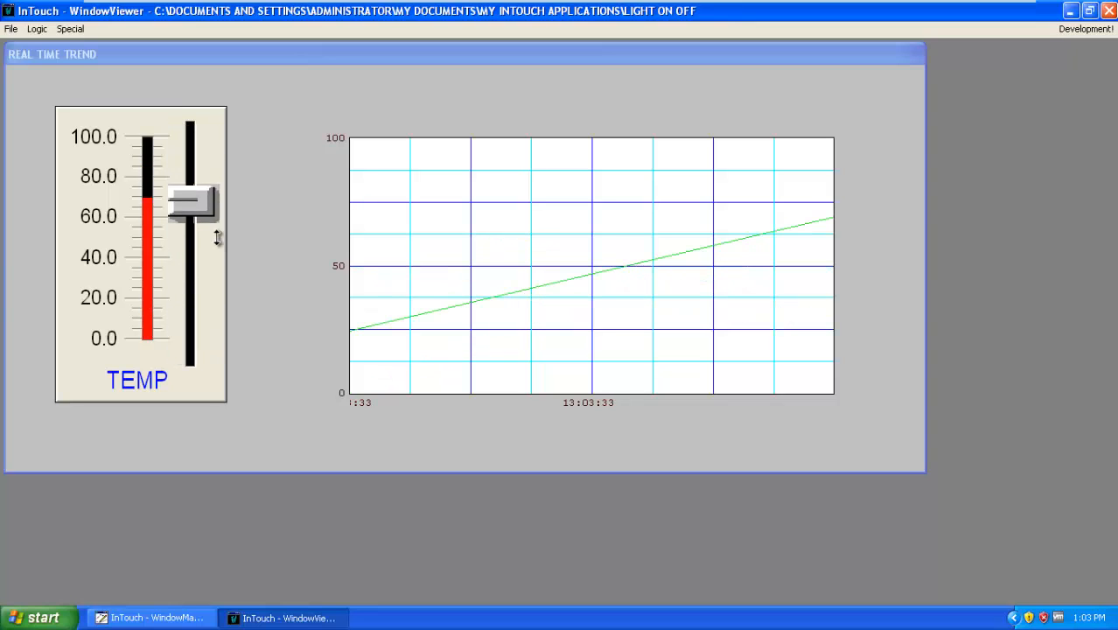
{"action": "left_click_drag", "start_coordinate": [191, 202], "coordinate": [191, 302]}
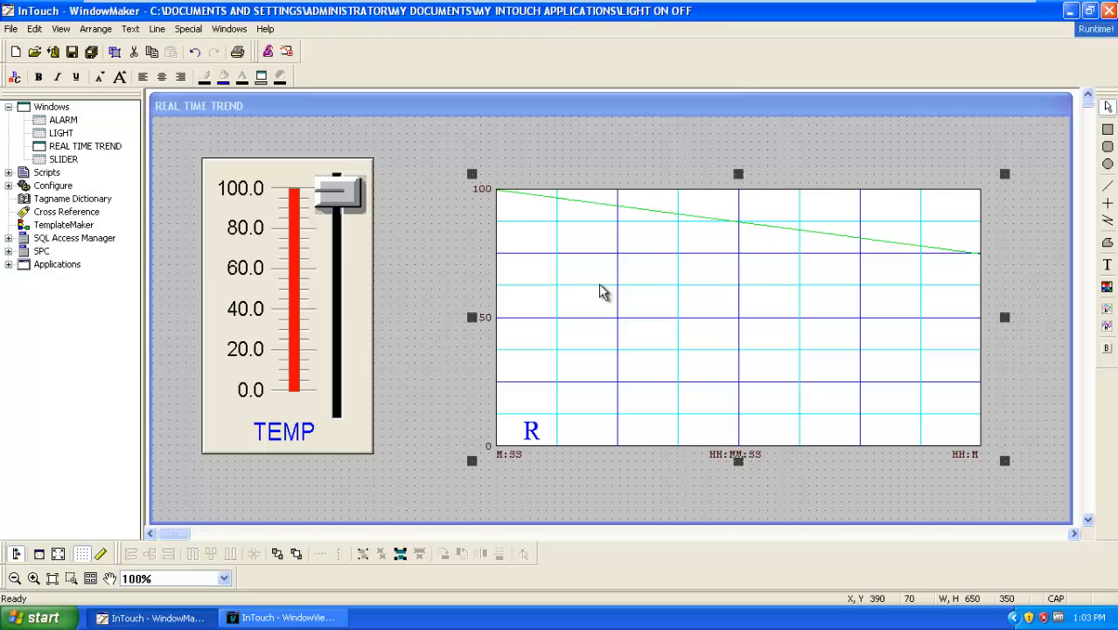
- Change the trend's time span from Sec to Min and apply
{"action": "double_click", "coordinate": [604, 289]}
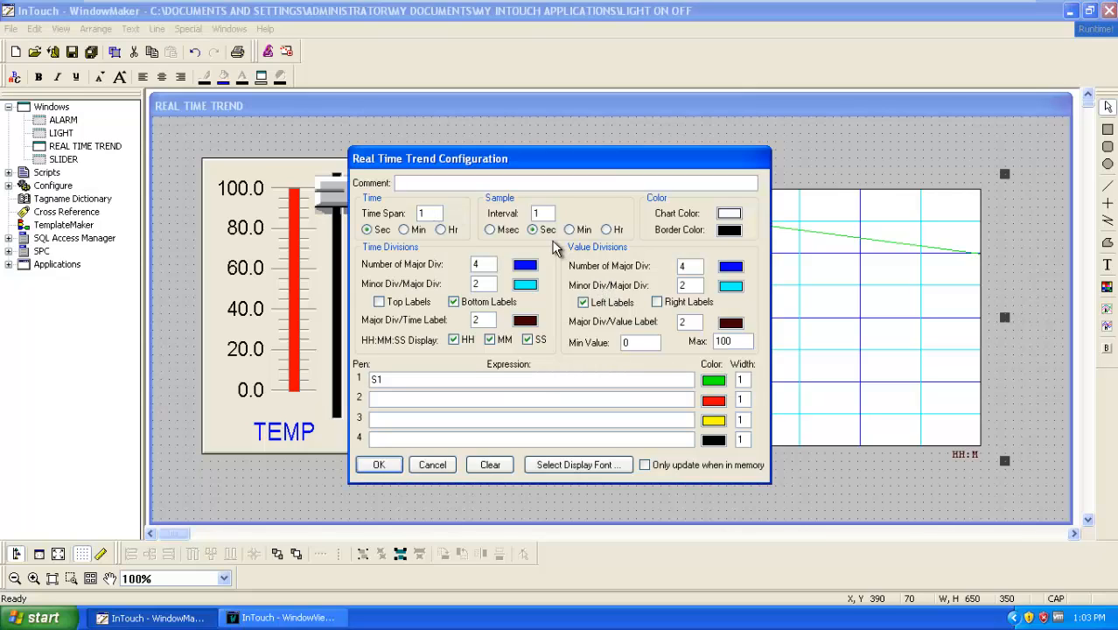
{"action": "left_click", "coordinate": [367, 230]}
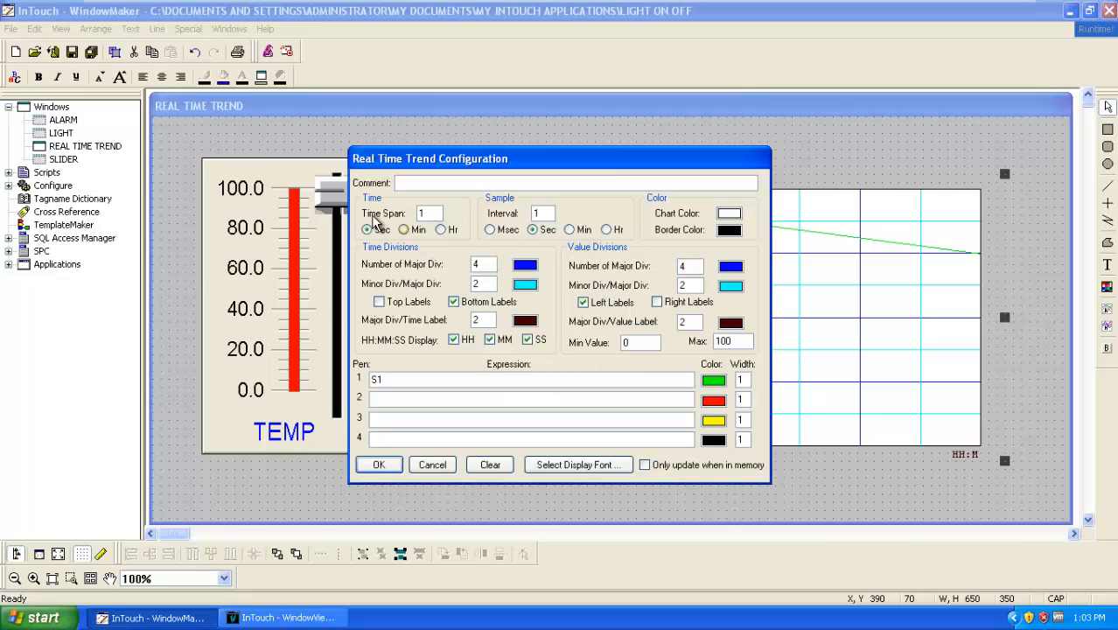
{"action": "left_click", "coordinate": [403, 230]}
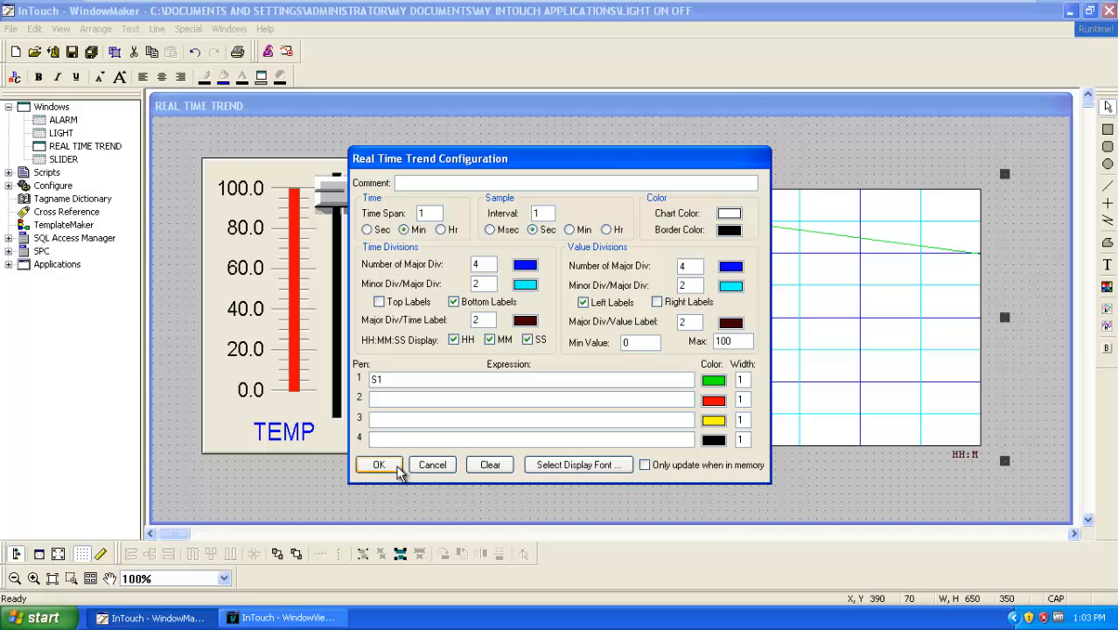
{"action": "left_click", "coordinate": [379, 465]}
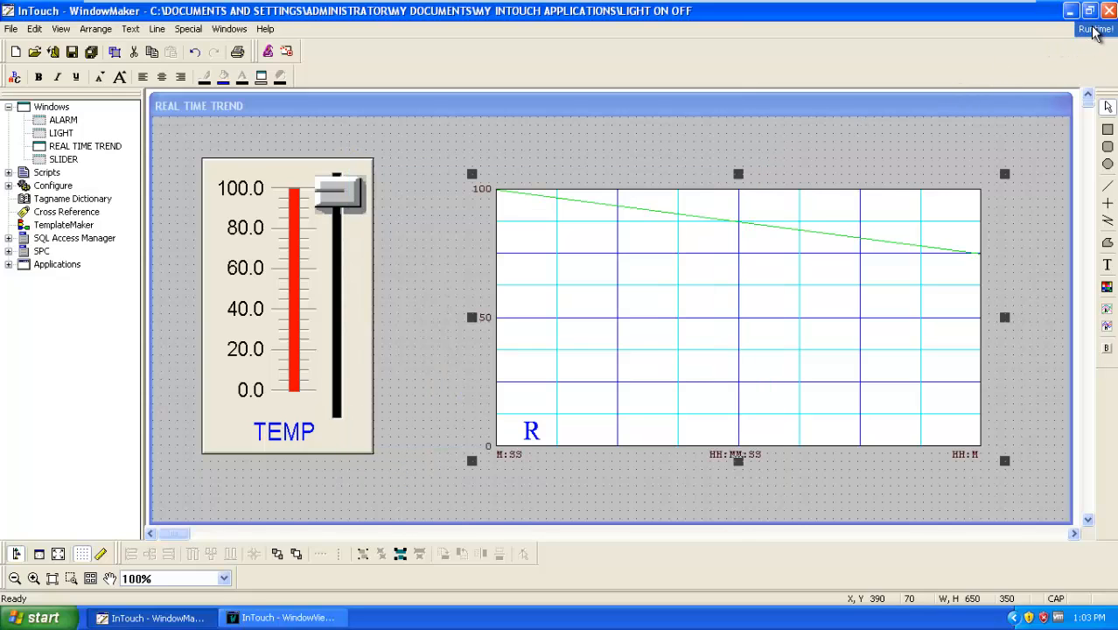
- Run the window, swing TEMP between about 15 and 70, then return to development
{"action": "left_click", "coordinate": [1095, 29]}
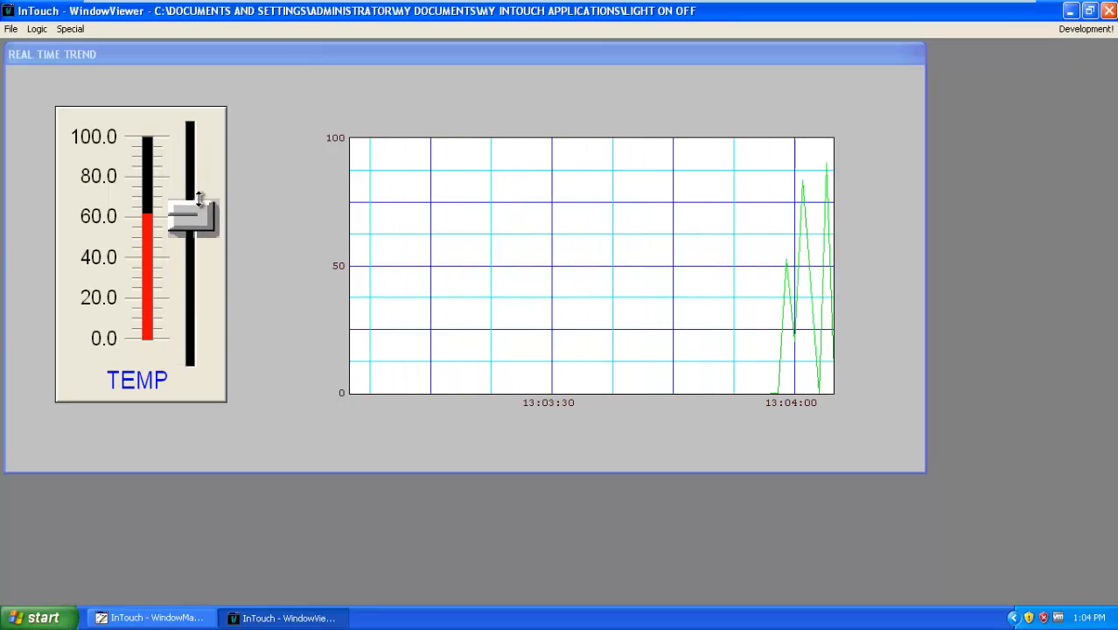
{"action": "left_click_drag", "start_coordinate": [192, 219], "coordinate": [195, 197]}
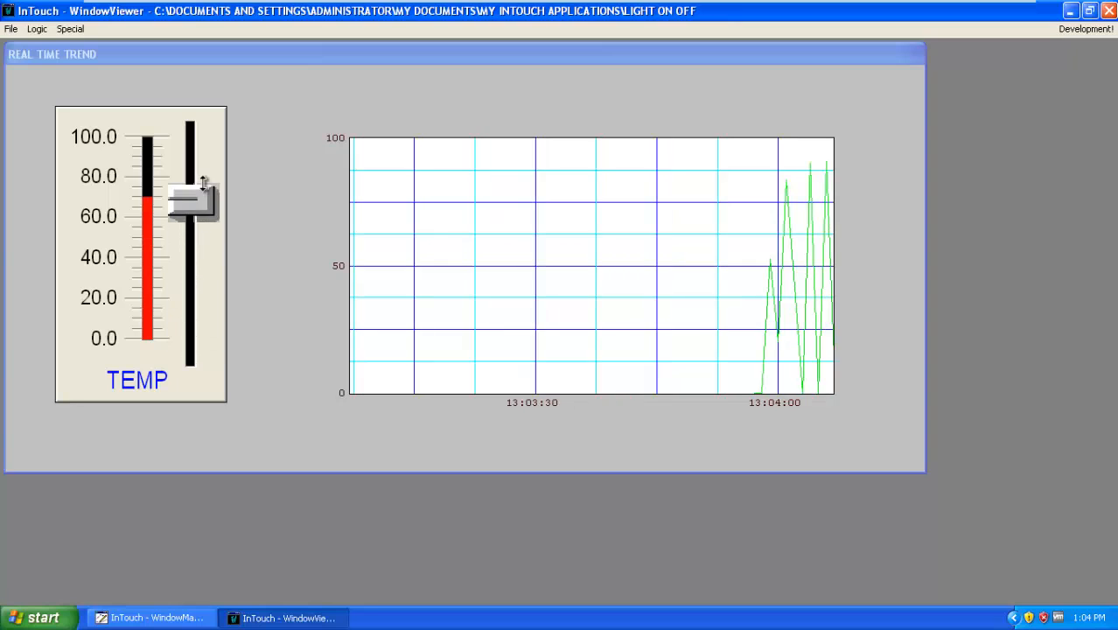
{"action": "left_click_drag", "start_coordinate": [193, 197], "coordinate": [192, 294]}
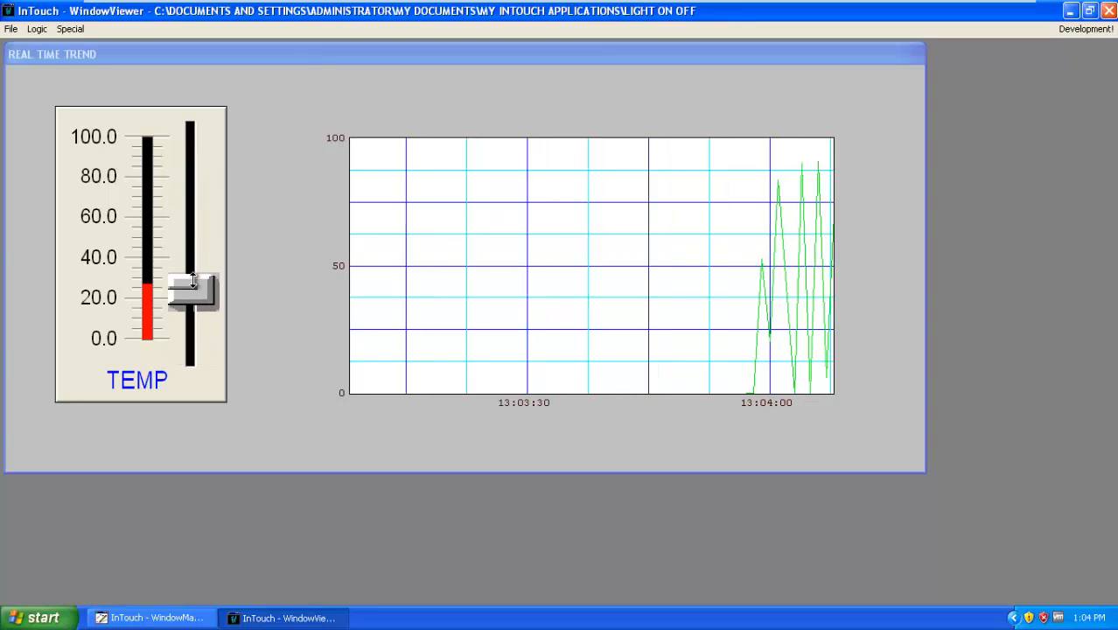
{"action": "left_click_drag", "start_coordinate": [192, 288], "coordinate": [193, 310]}
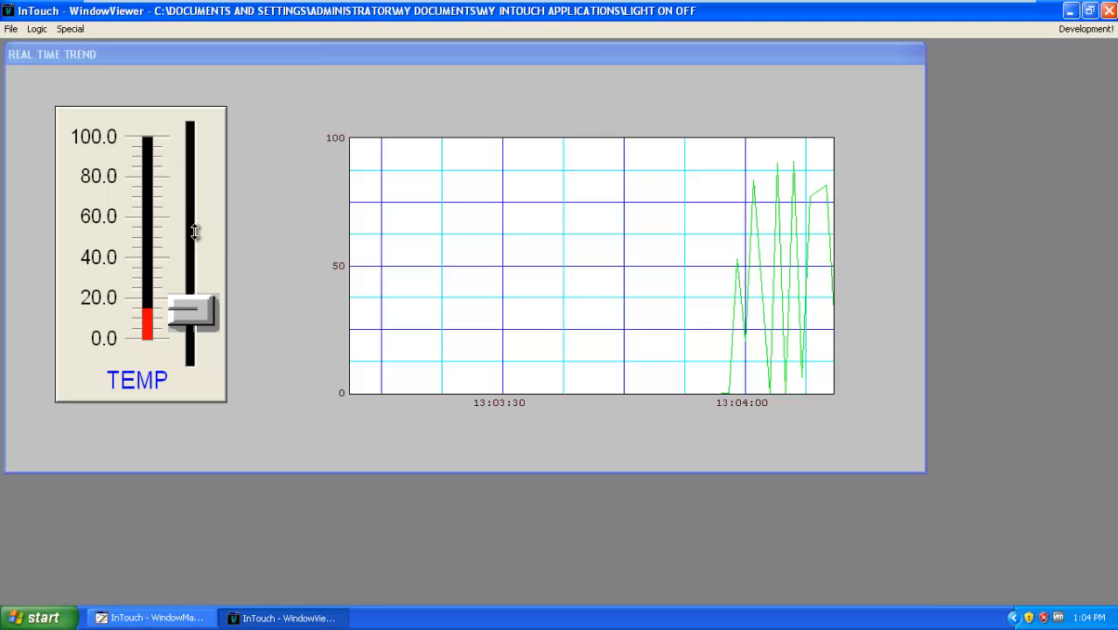
{"action": "left_click_drag", "start_coordinate": [193, 315], "coordinate": [193, 227]}
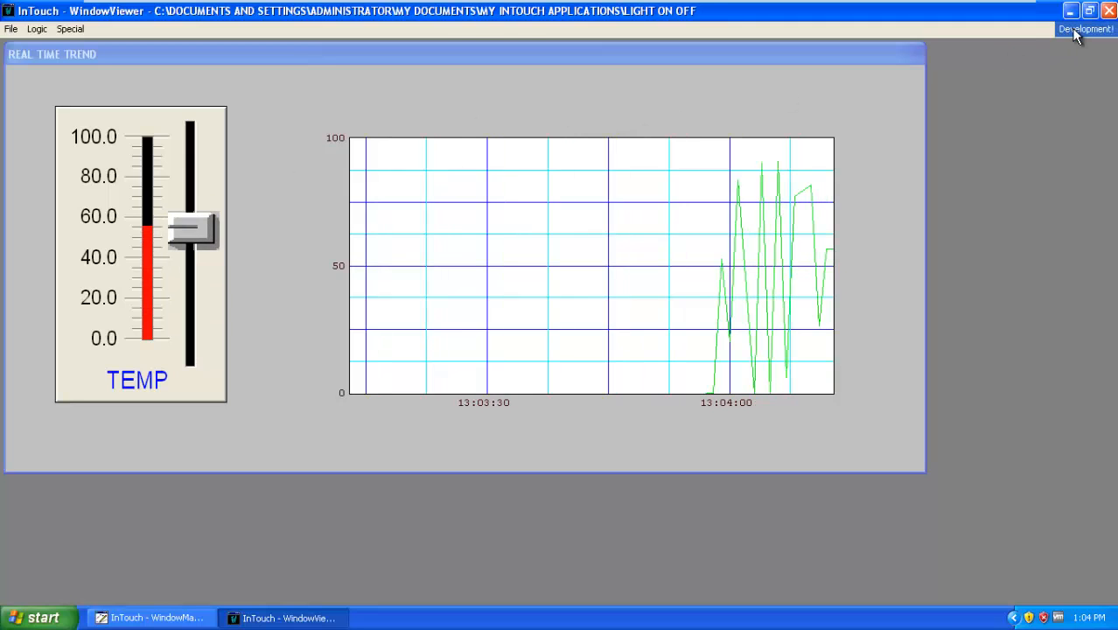
{"action": "left_click", "coordinate": [1085, 29]}
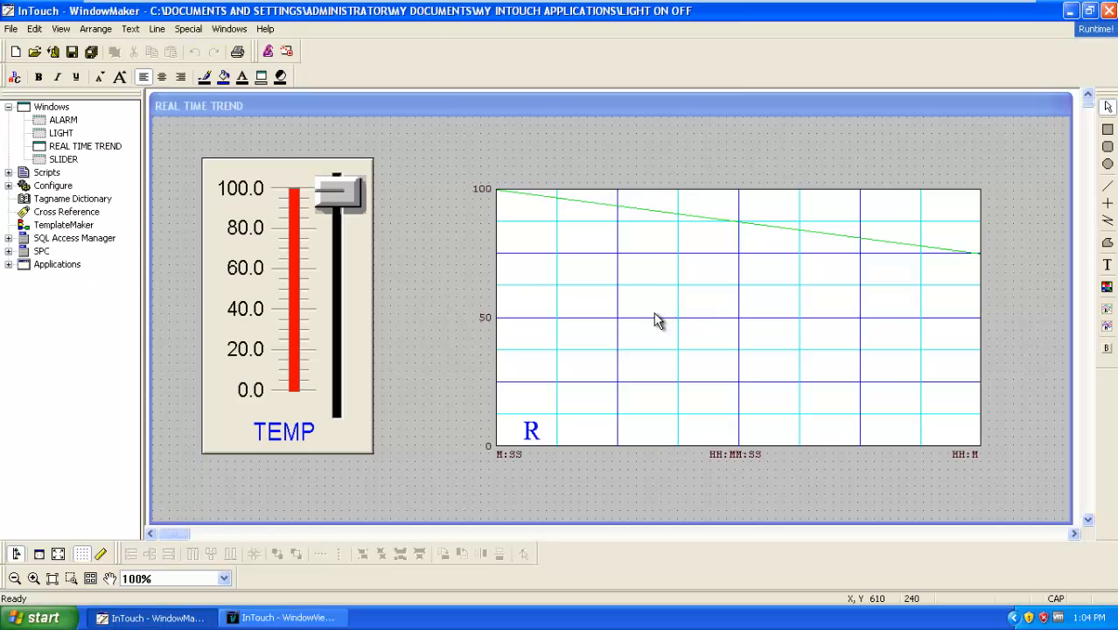
{"action": "mouse_move", "coordinate": [423, 310]}
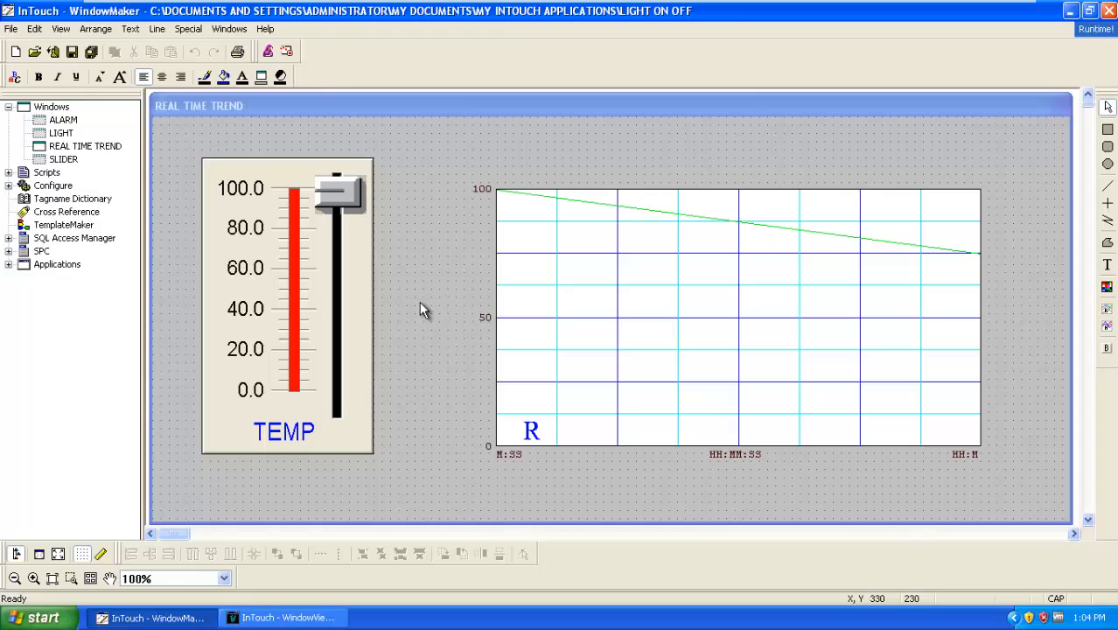
- Open the window's scripts and begin the condition IF S1 < 100 THEN
{"action": "right_click", "coordinate": [422, 310]}
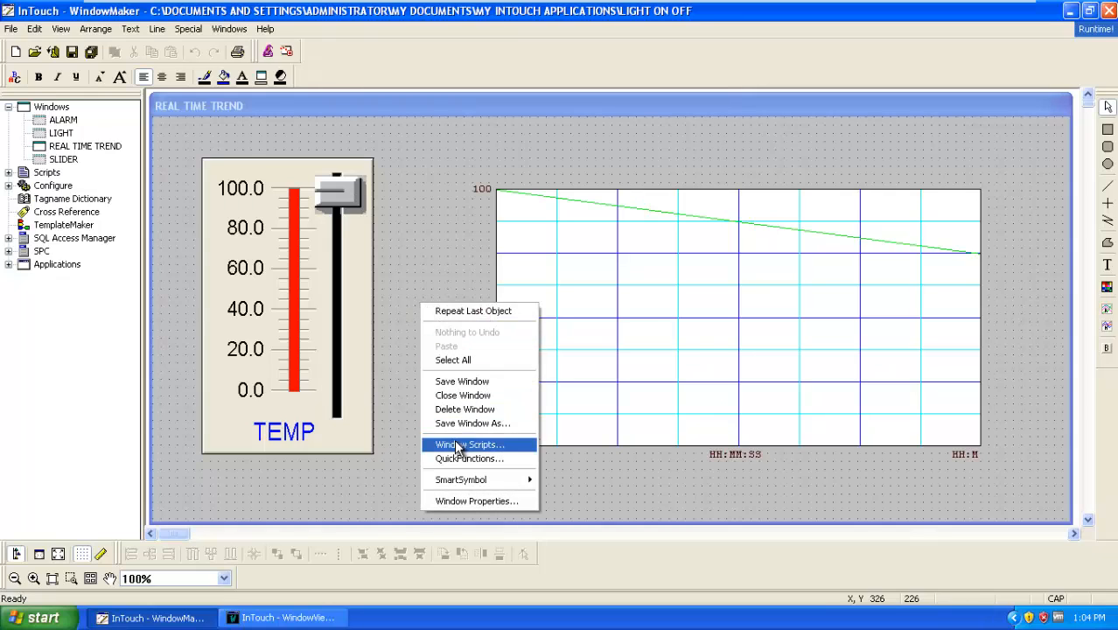
{"action": "left_click", "coordinate": [470, 444]}
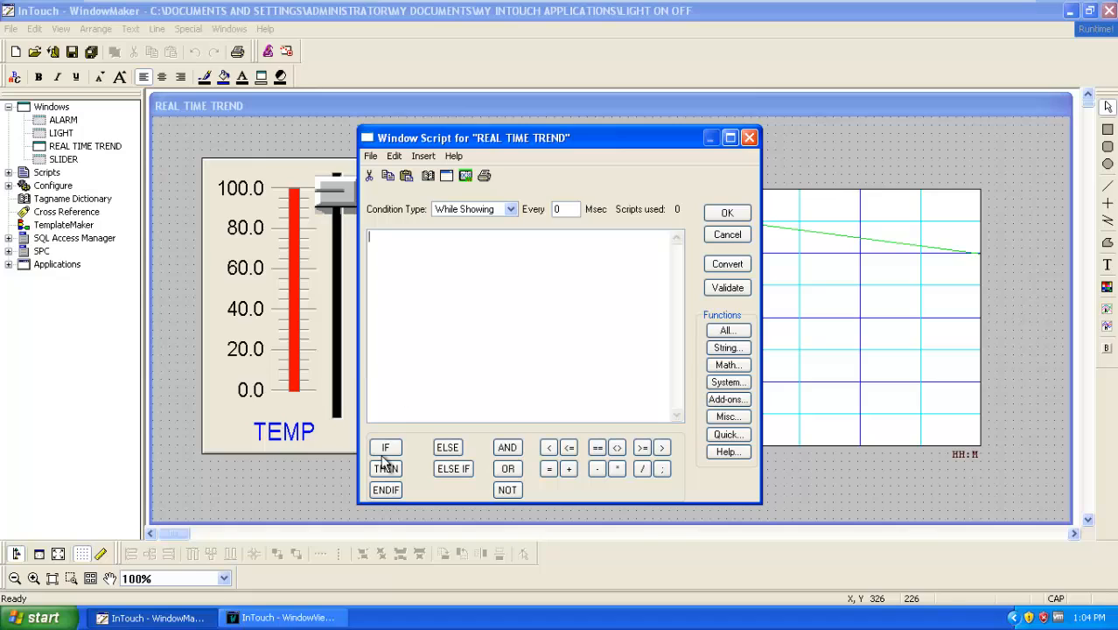
{"action": "left_click", "coordinate": [386, 447]}
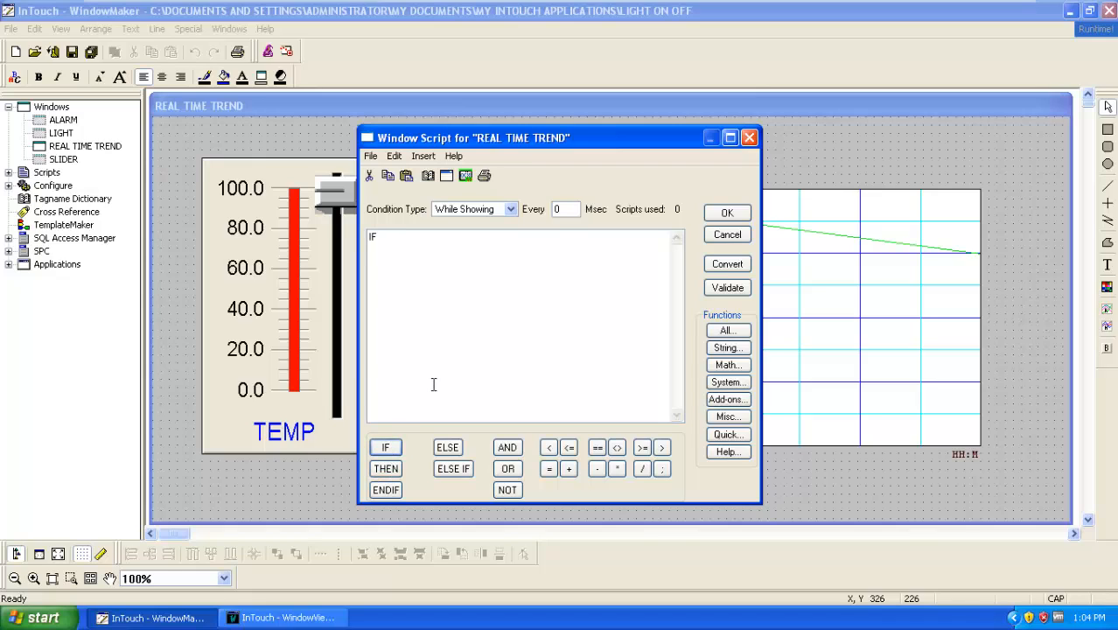
{"action": "type", "text": "S1"}
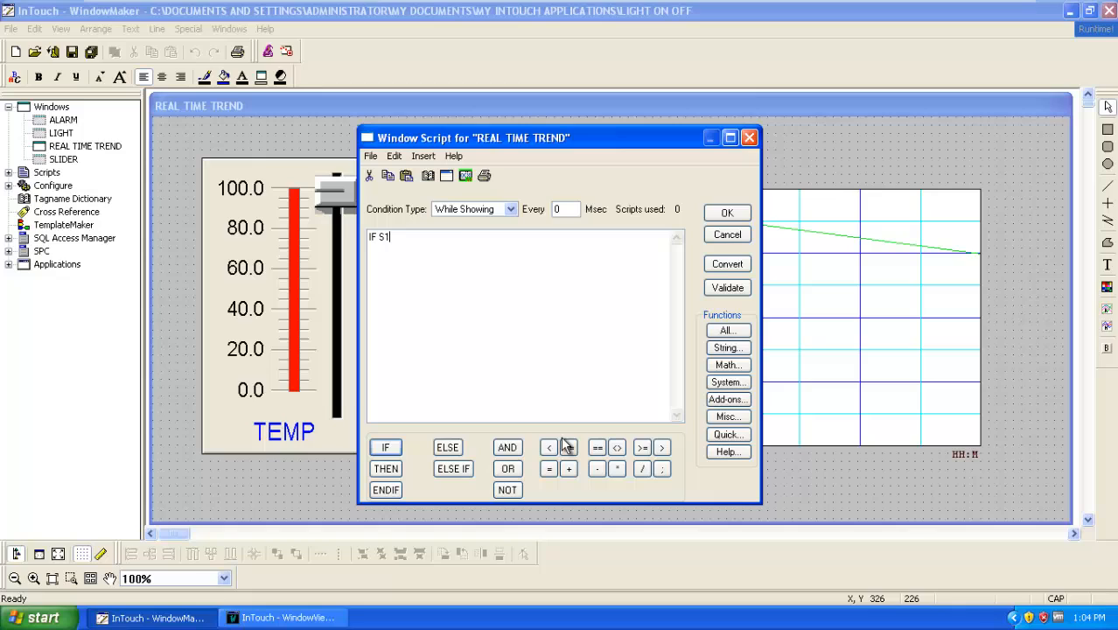
{"action": "left_click", "coordinate": [548, 447]}
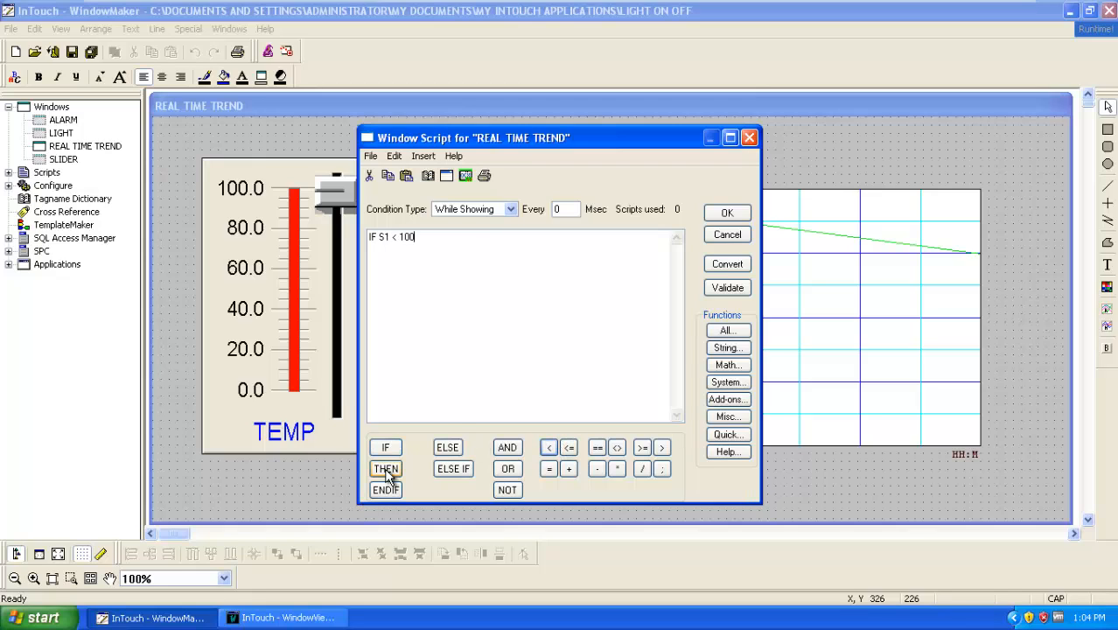
{"action": "left_click", "coordinate": [386, 469]}
{"action": "type", "text": "S1 = S1"}
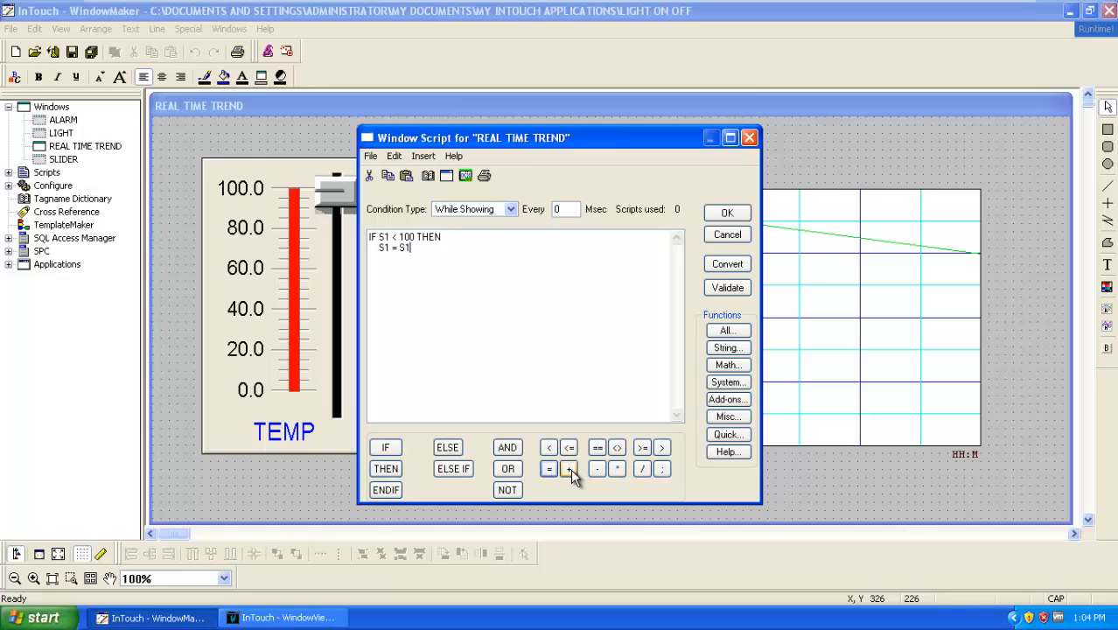
- Add the S1 = S1 + 1 increment, the ELSE S1 = 0 reset, and ENDIF
{"action": "left_click", "coordinate": [570, 468]}
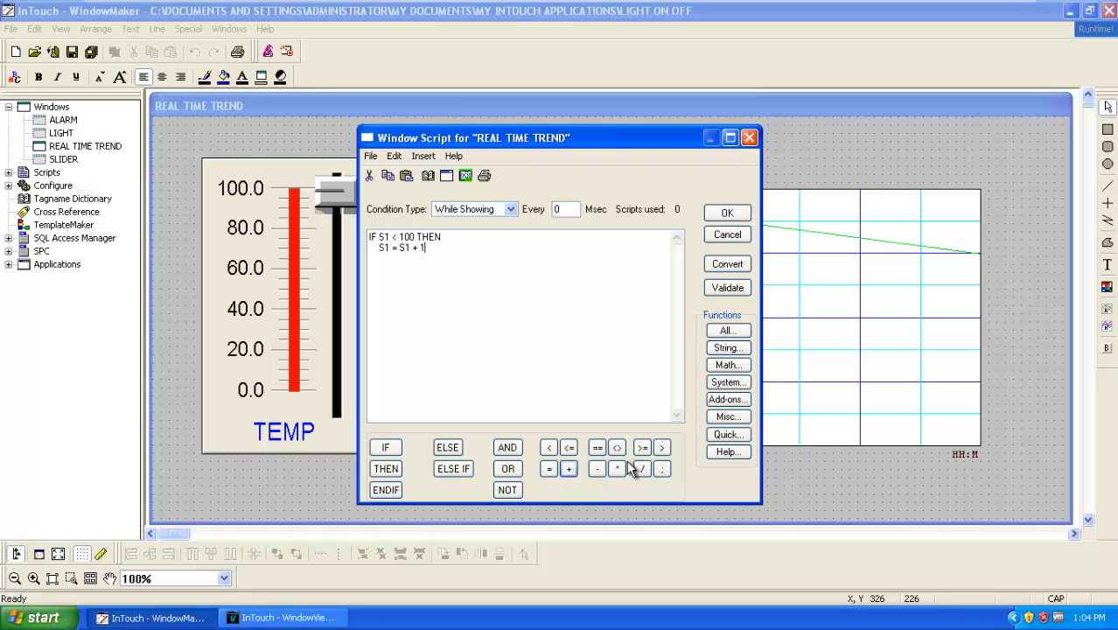
{"action": "left_click", "coordinate": [662, 469]}
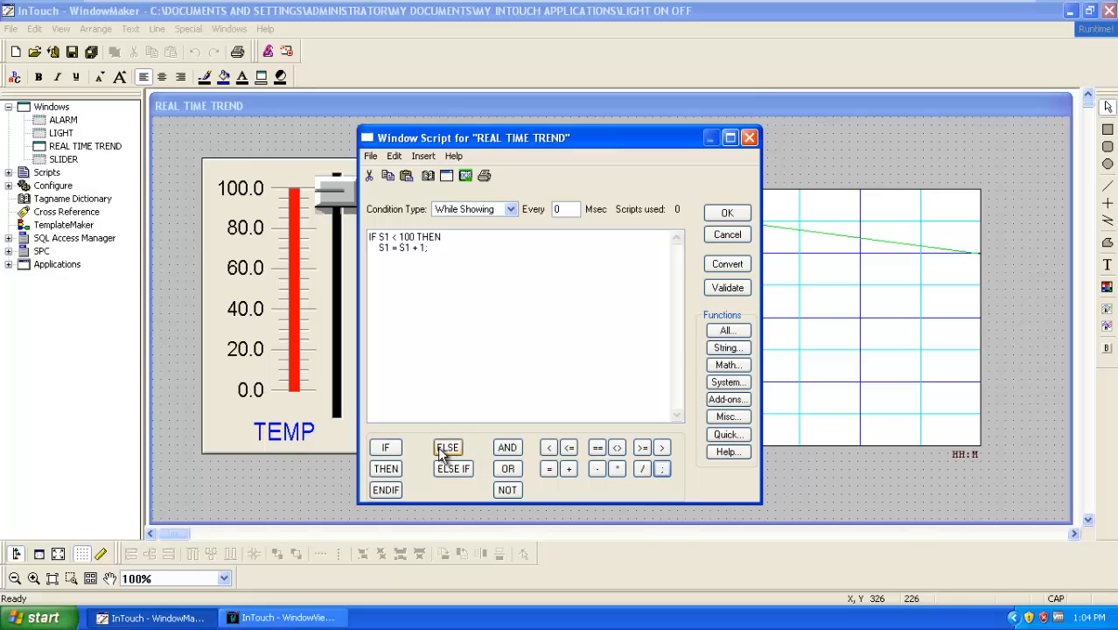
{"action": "left_click", "coordinate": [448, 447]}
{"action": "type", "text": "S1"}
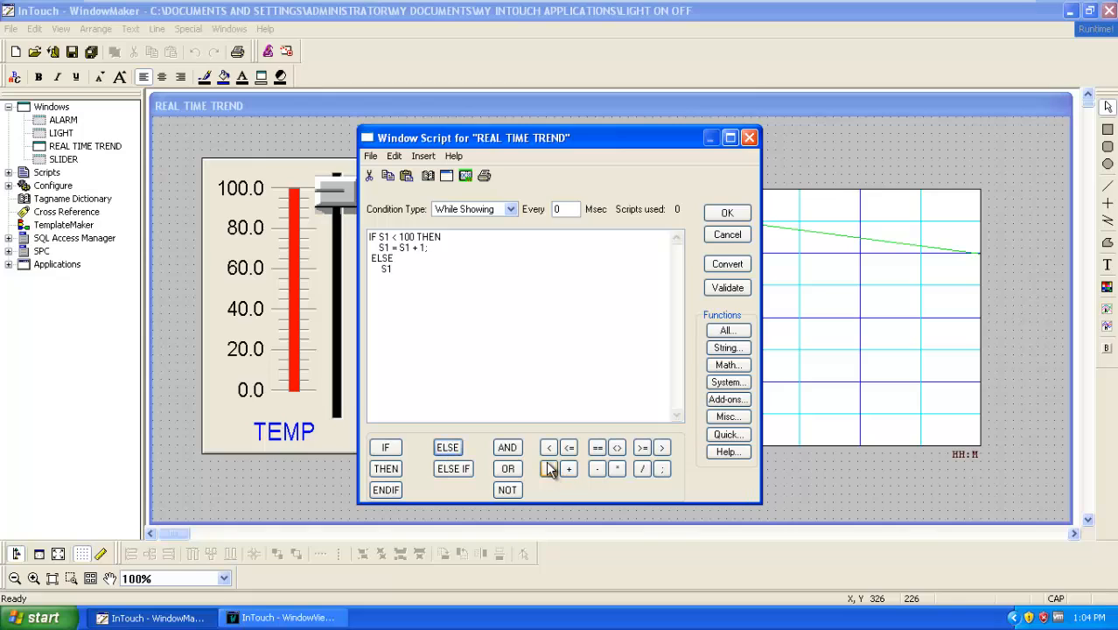
{"action": "left_click", "coordinate": [548, 468]}
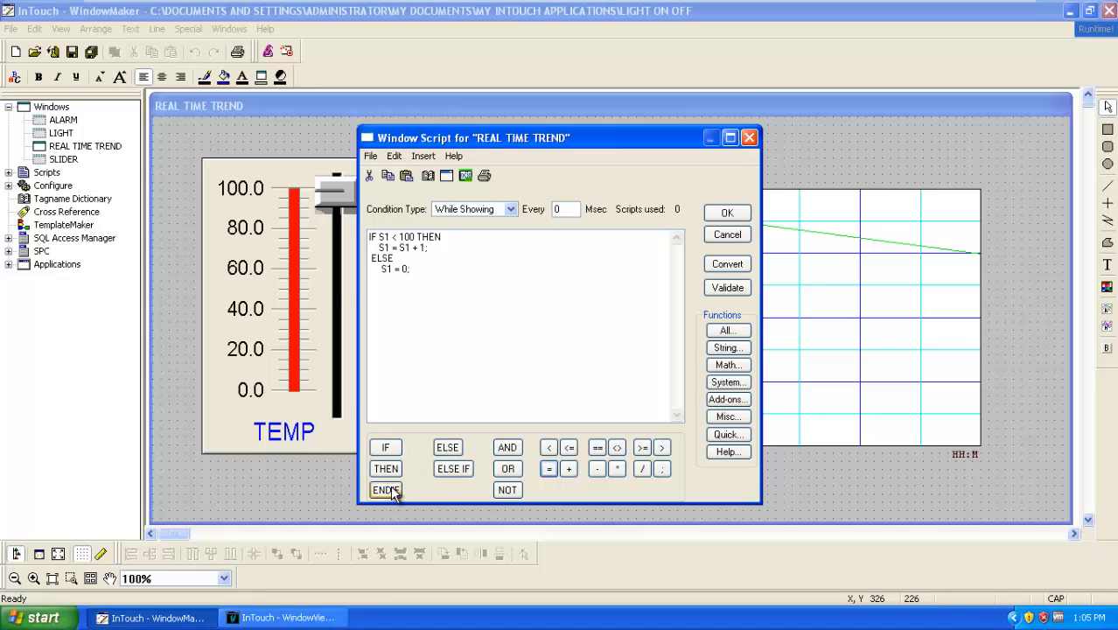
{"action": "left_click", "coordinate": [385, 490]}
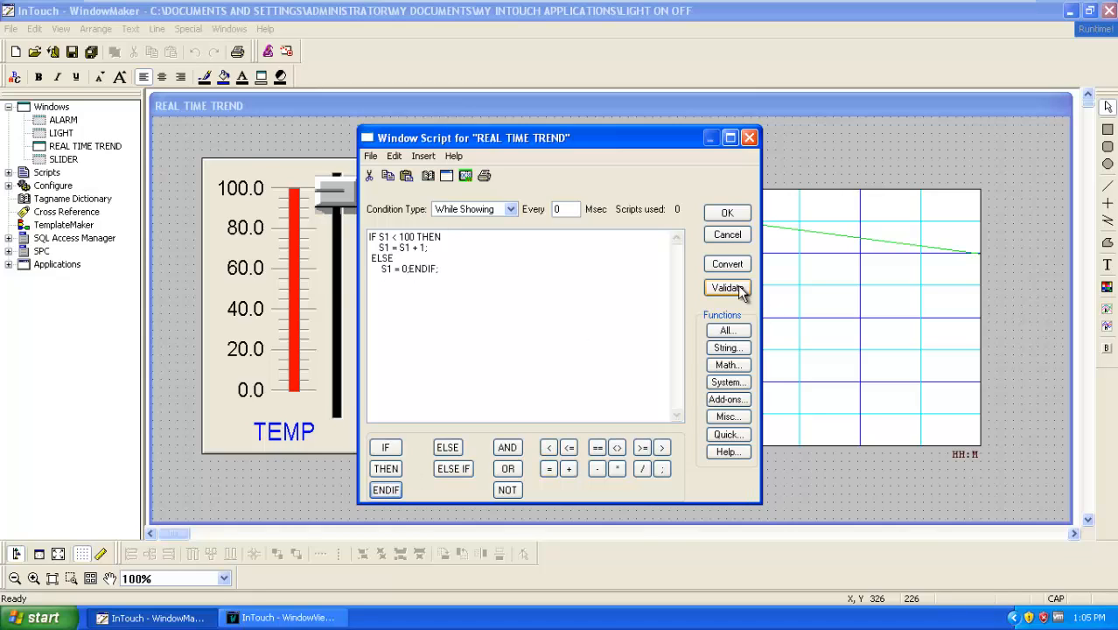
- Validate the script, dismiss the interval range error, and save it
{"action": "left_click", "coordinate": [727, 288]}
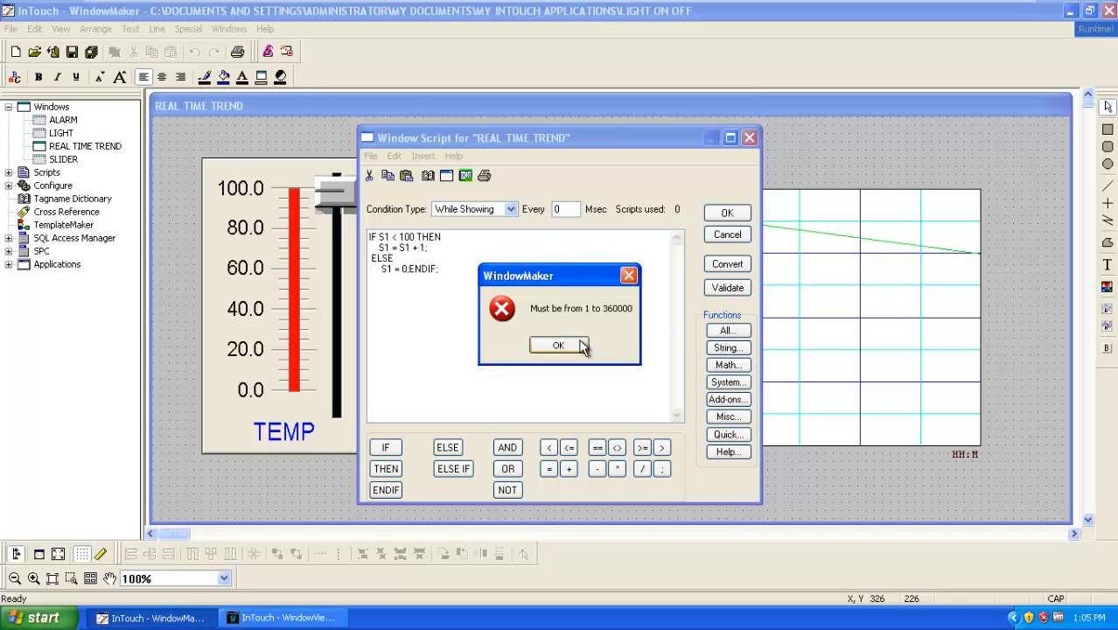
{"action": "left_click", "coordinate": [558, 344]}
{"action": "type", "text": "1"}
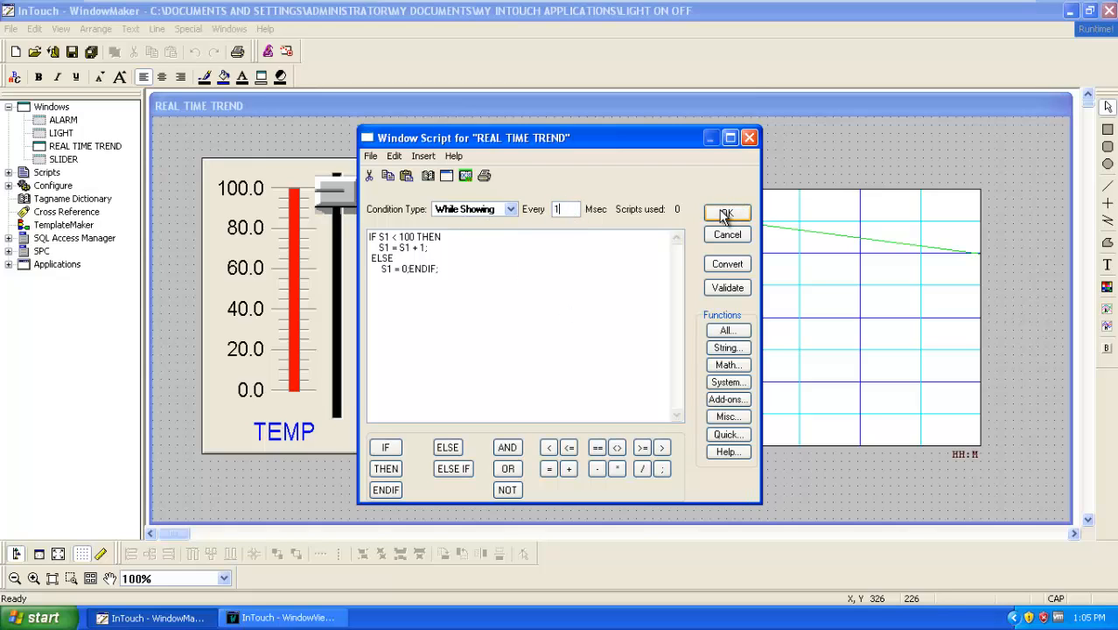
{"action": "left_click", "coordinate": [726, 213]}
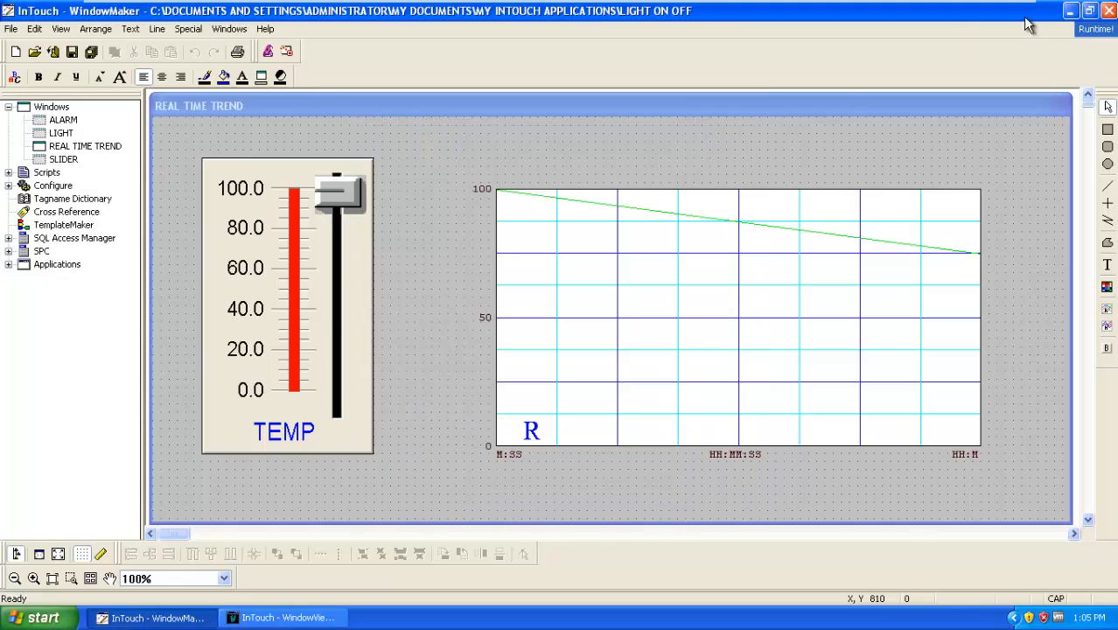
- Run the window and drag TEMP while the script cycles it from 0 to 100
{"action": "left_click", "coordinate": [1096, 29]}
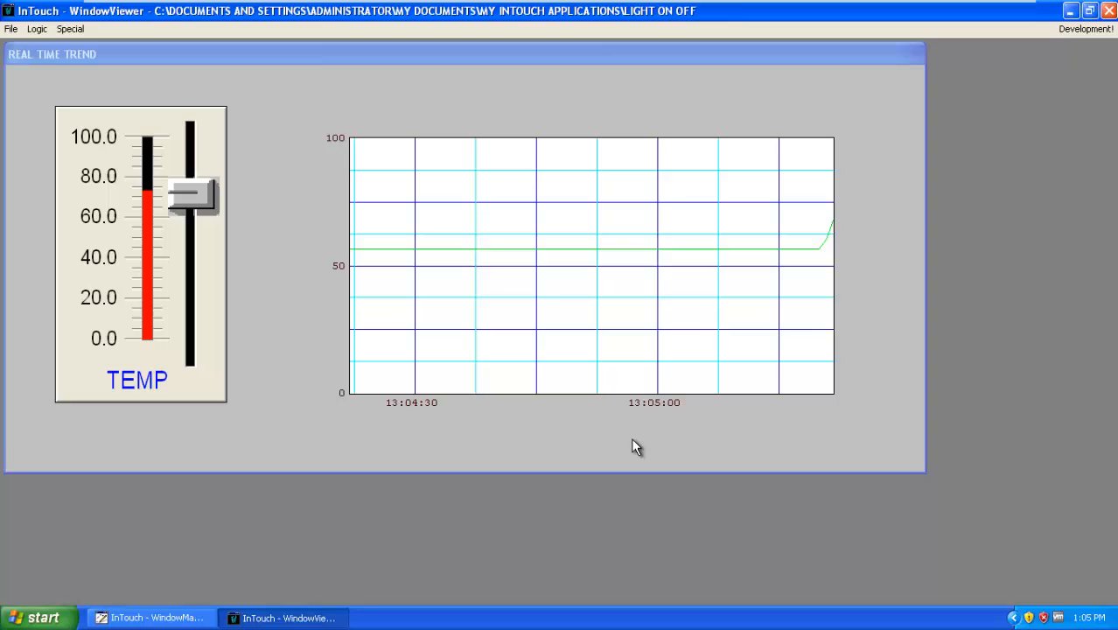
{"action": "left_click_drag", "start_coordinate": [191, 193], "coordinate": [191, 157]}
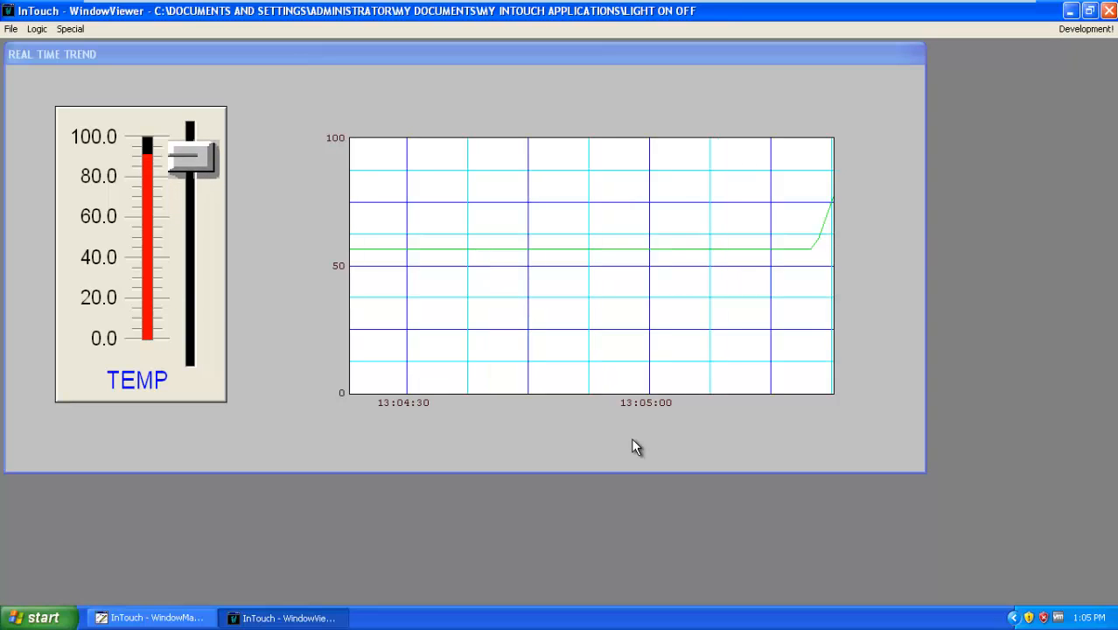
{"action": "left_click_drag", "start_coordinate": [191, 158], "coordinate": [191, 329]}
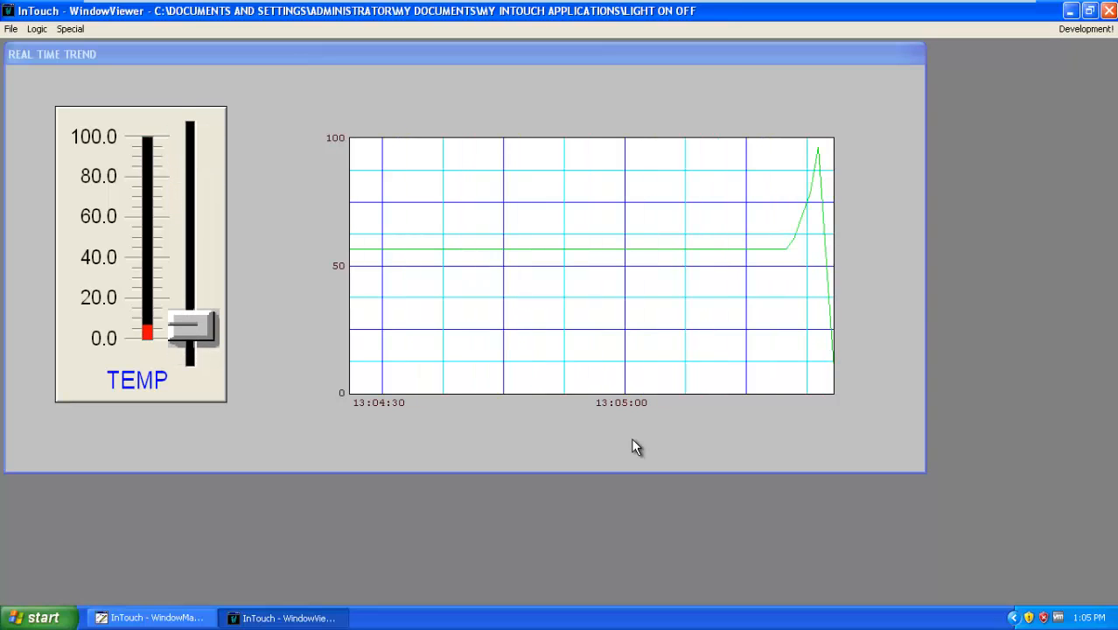
{"action": "left_click_drag", "start_coordinate": [190, 328], "coordinate": [190, 288]}
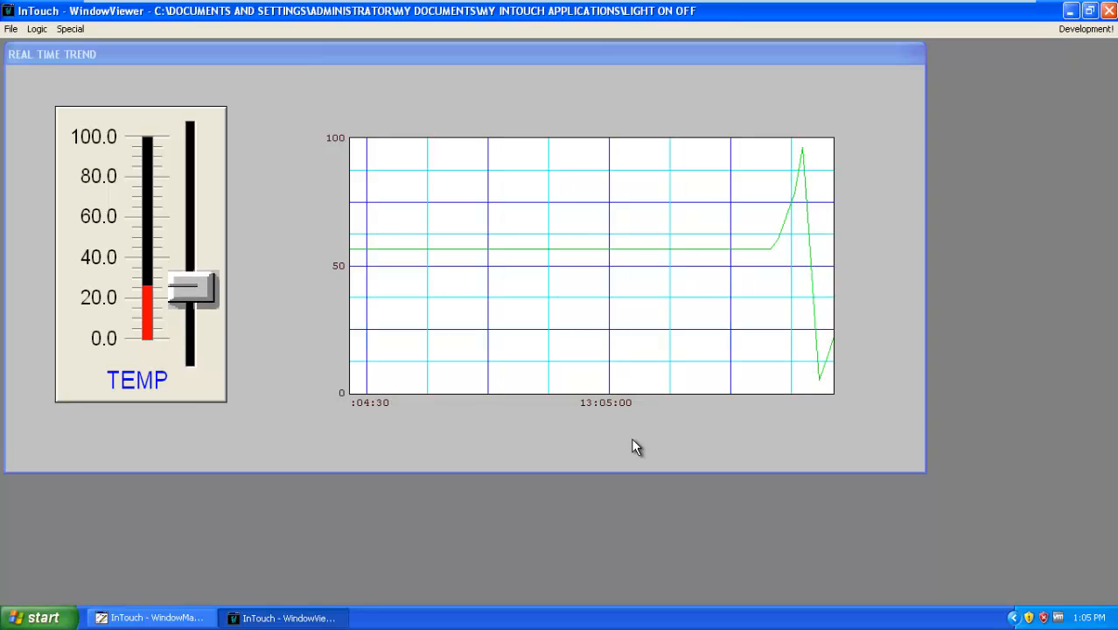
{"action": "left_click_drag", "start_coordinate": [191, 289], "coordinate": [191, 254]}
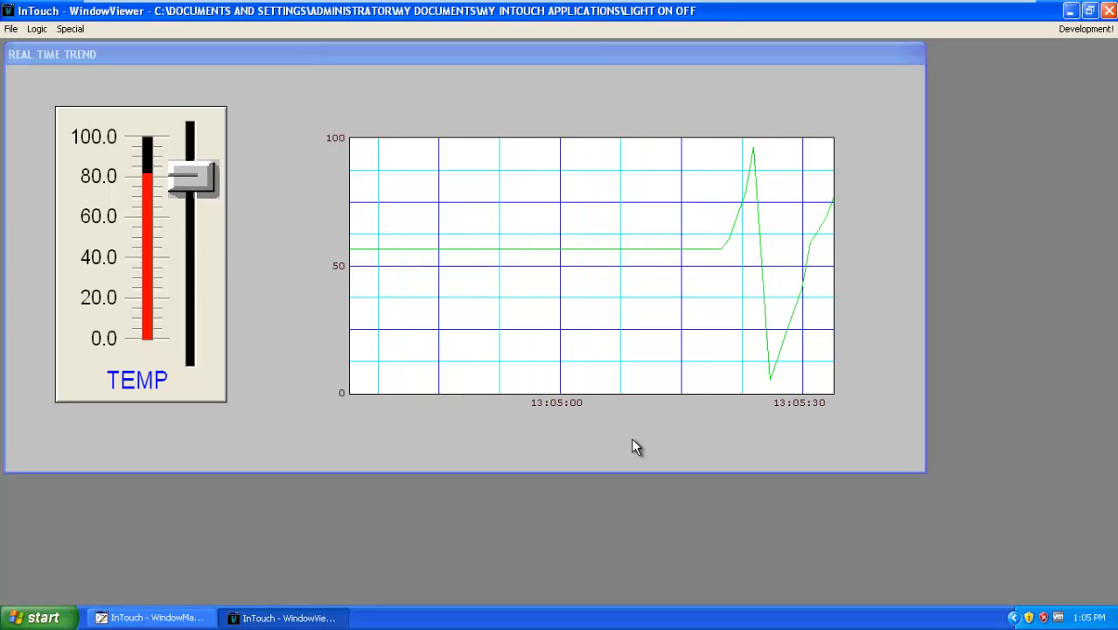
{"action": "left_click_drag", "start_coordinate": [191, 175], "coordinate": [191, 135]}
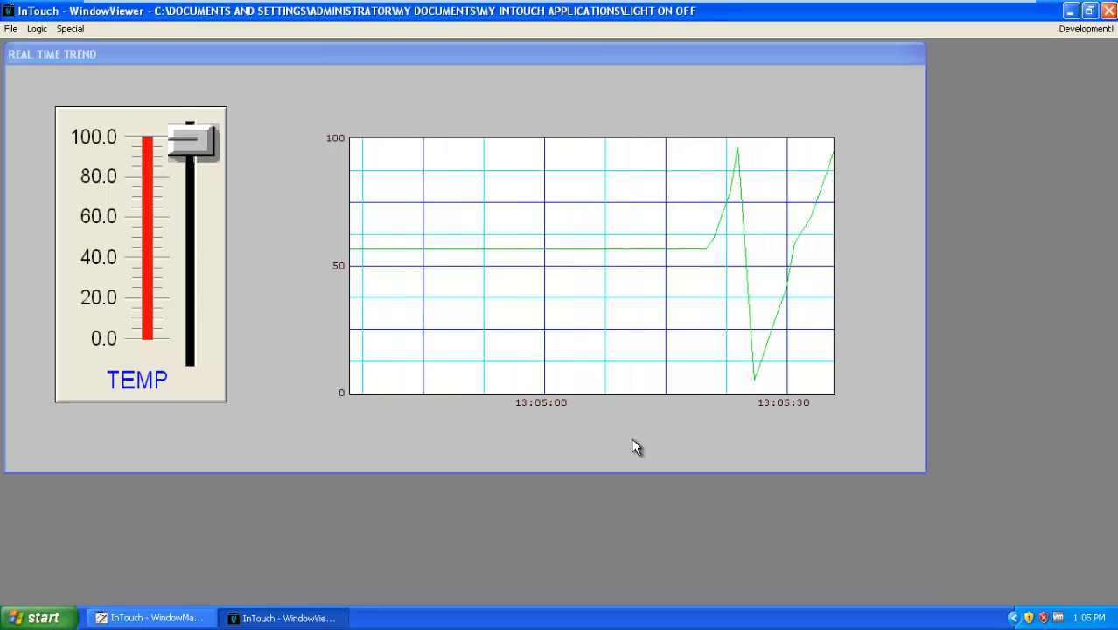
{"action": "left_click_drag", "start_coordinate": [190, 140], "coordinate": [189, 310]}
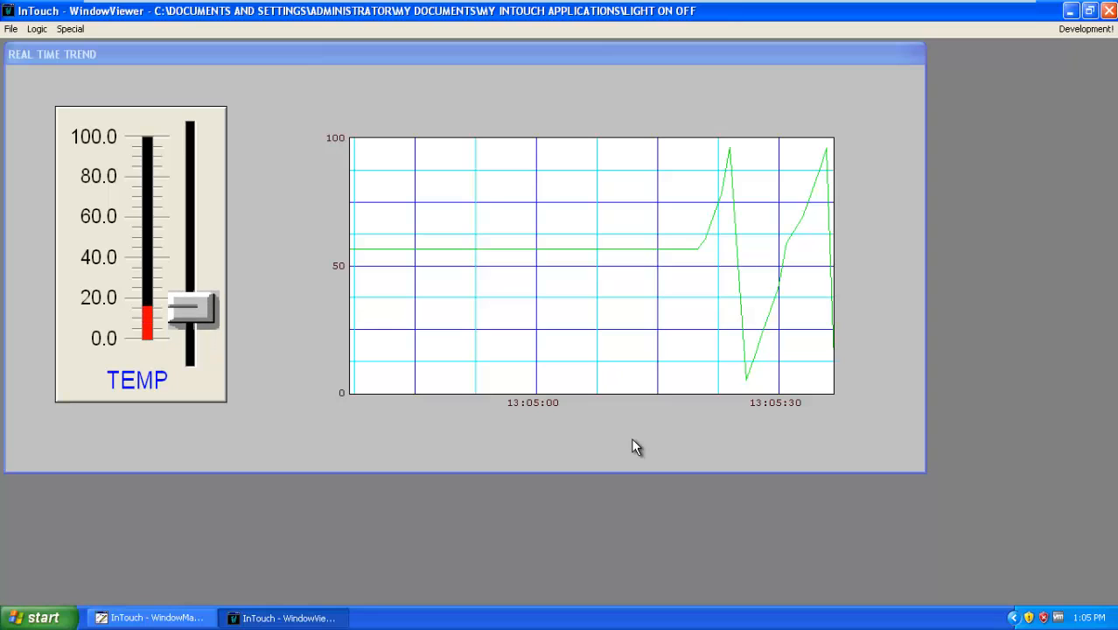
{"action": "left_click_drag", "start_coordinate": [190, 310], "coordinate": [191, 267]}
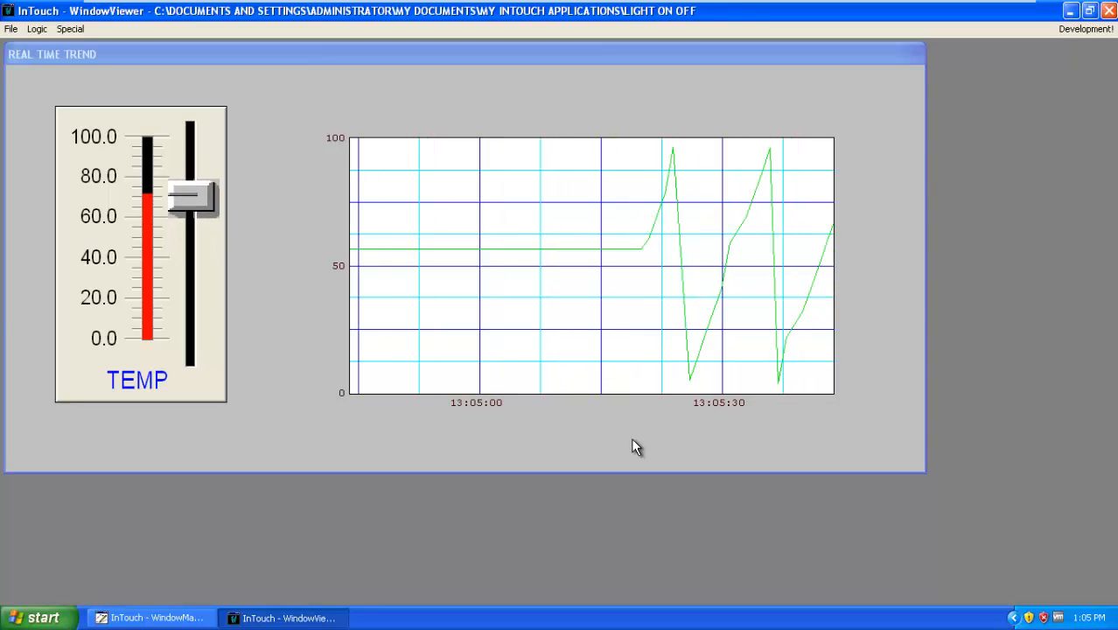
{"action": "left_click_drag", "start_coordinate": [191, 197], "coordinate": [191, 157]}
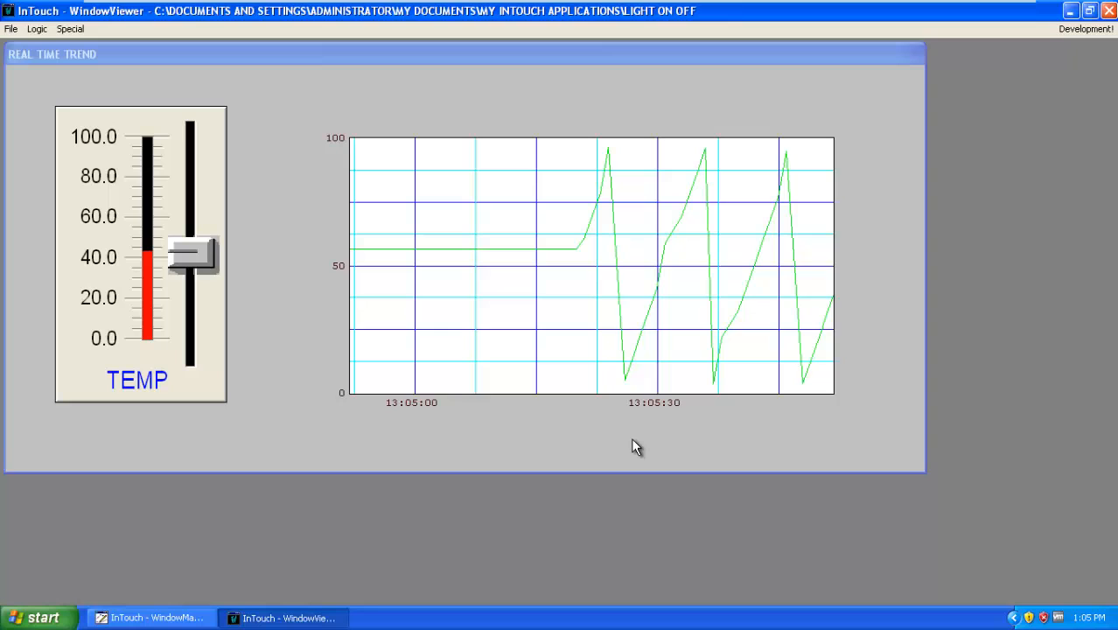
{"action": "left_click_drag", "start_coordinate": [190, 254], "coordinate": [190, 219]}
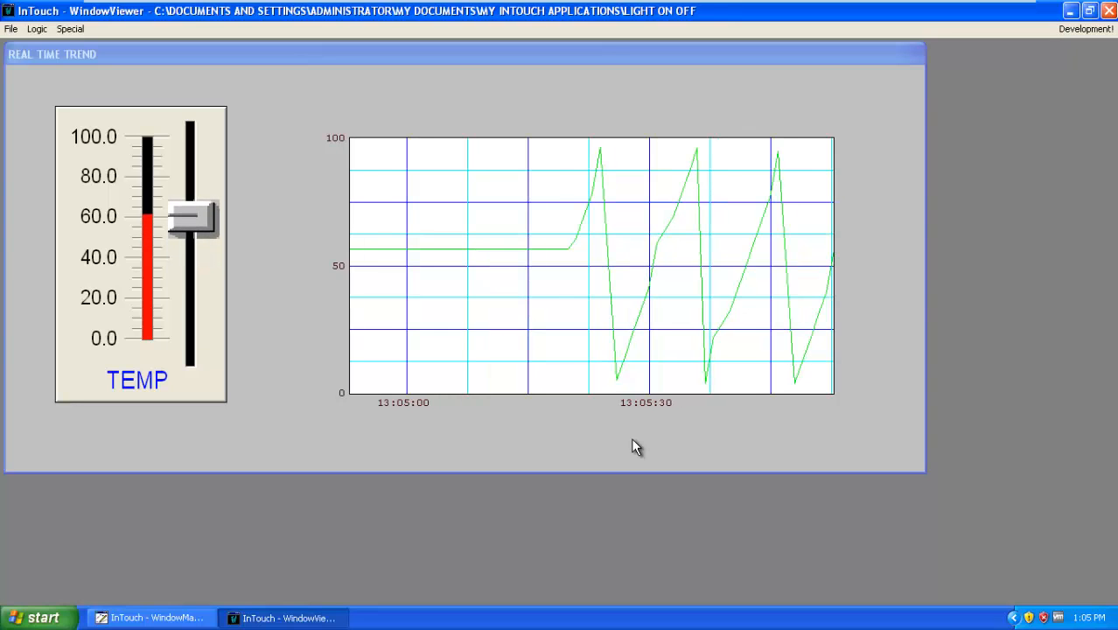
{"action": "left_click_drag", "start_coordinate": [189, 217], "coordinate": [190, 180]}
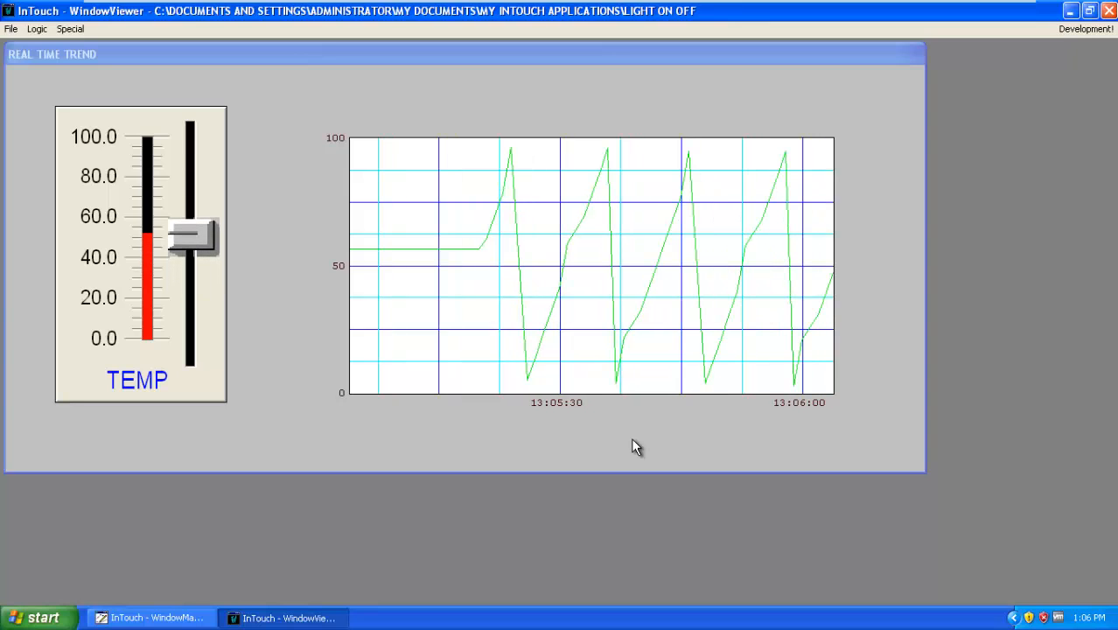
{"action": "left_click_drag", "start_coordinate": [191, 232], "coordinate": [191, 197]}
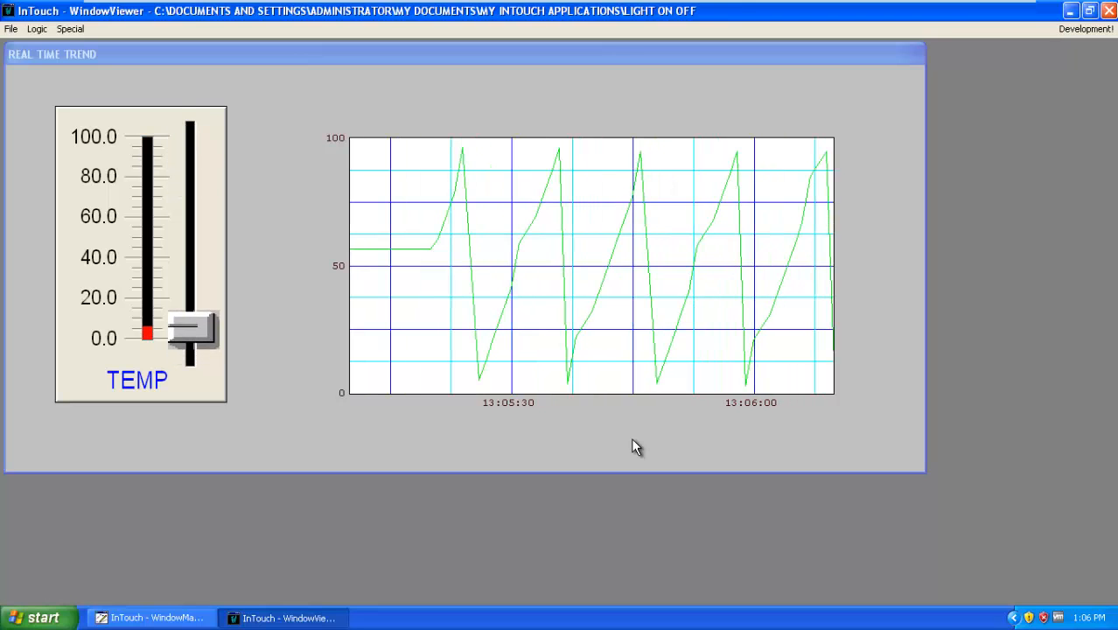
{"action": "left_click_drag", "start_coordinate": [193, 328], "coordinate": [192, 293]}
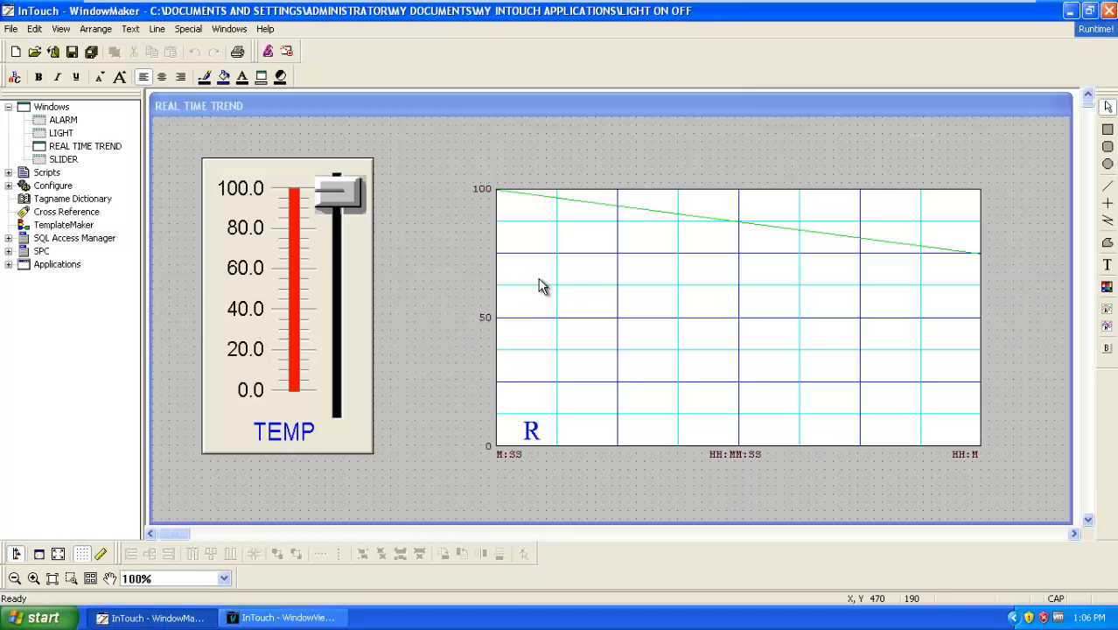
{"action": "mouse_move", "coordinate": [459, 252]}
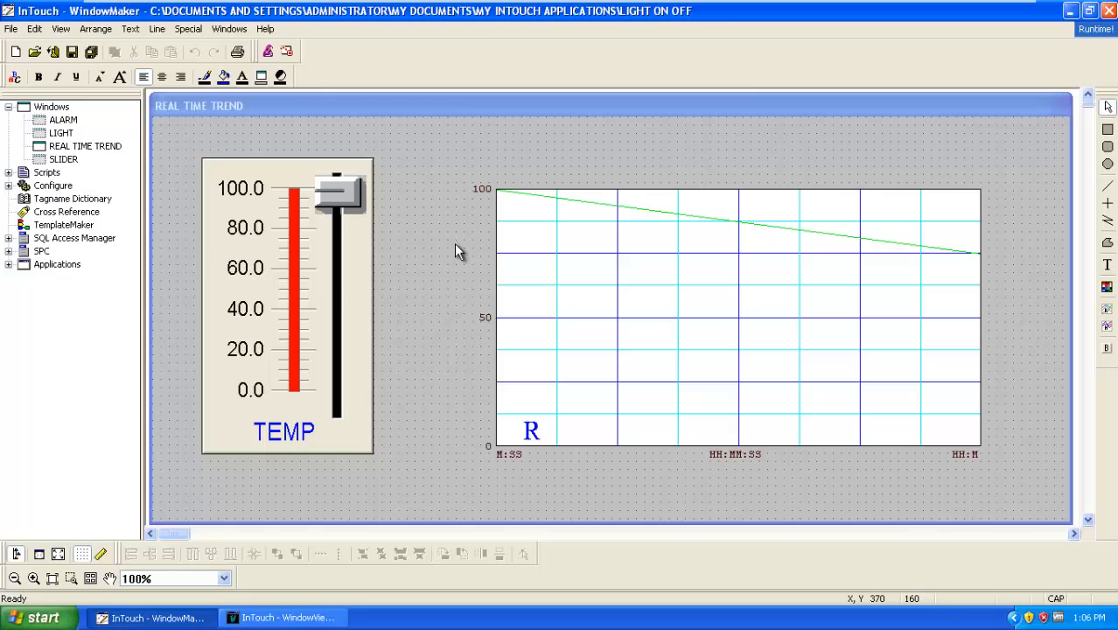
{"action": "mouse_move", "coordinate": [426, 181]}
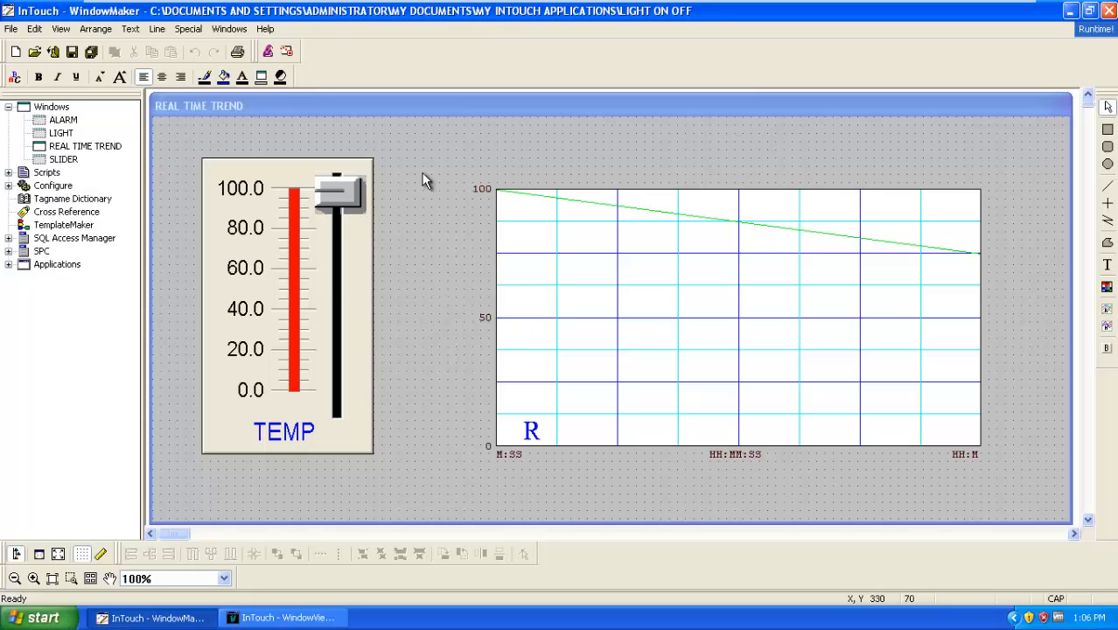
- Add a vertical slider from the Wizards' Sliders category
{"action": "left_click", "coordinate": [287, 306]}
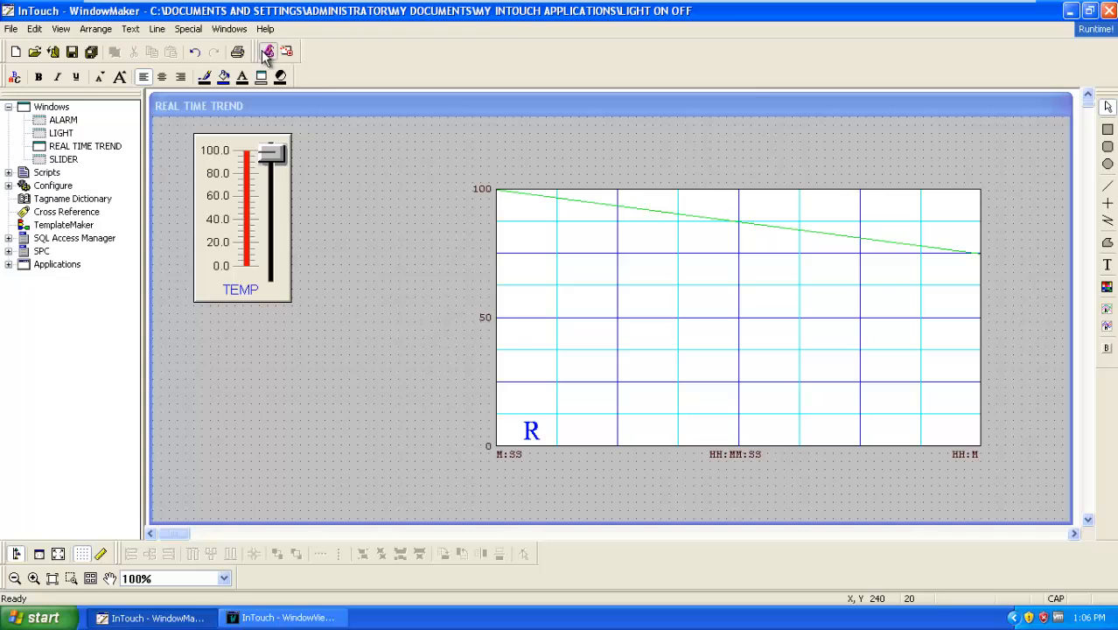
{"action": "left_click", "coordinate": [268, 51]}
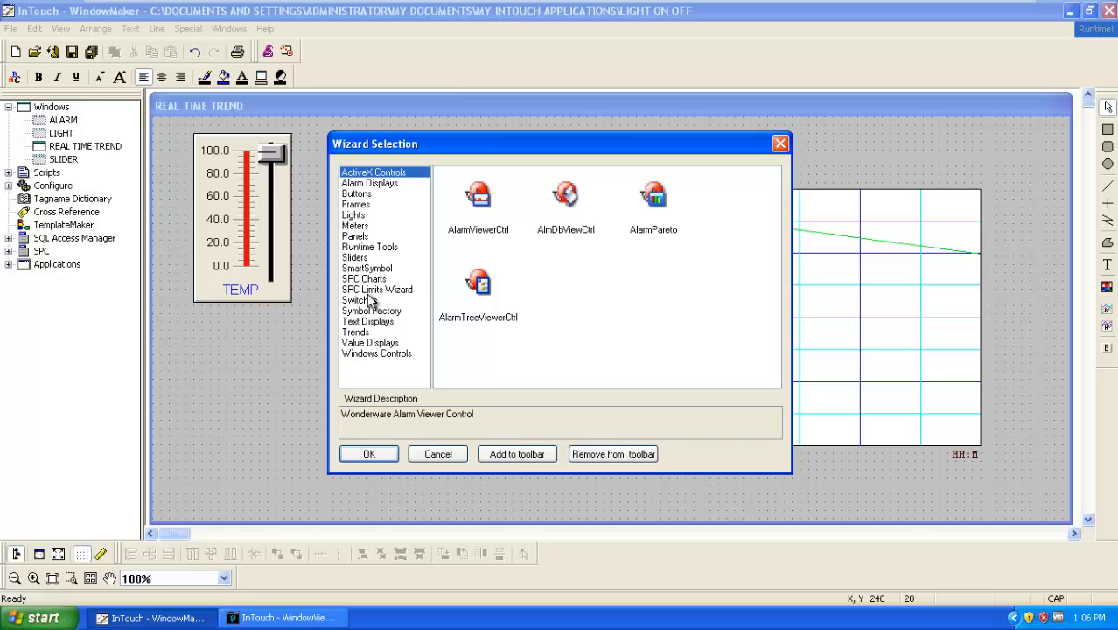
{"action": "left_click", "coordinate": [357, 331]}
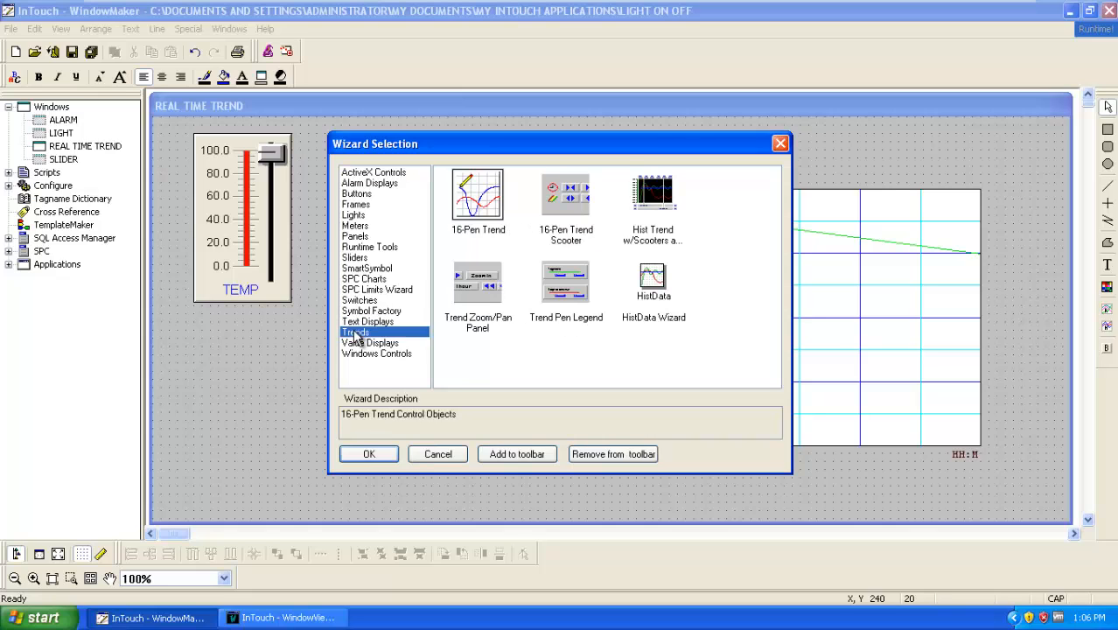
{"action": "left_click", "coordinate": [354, 257]}
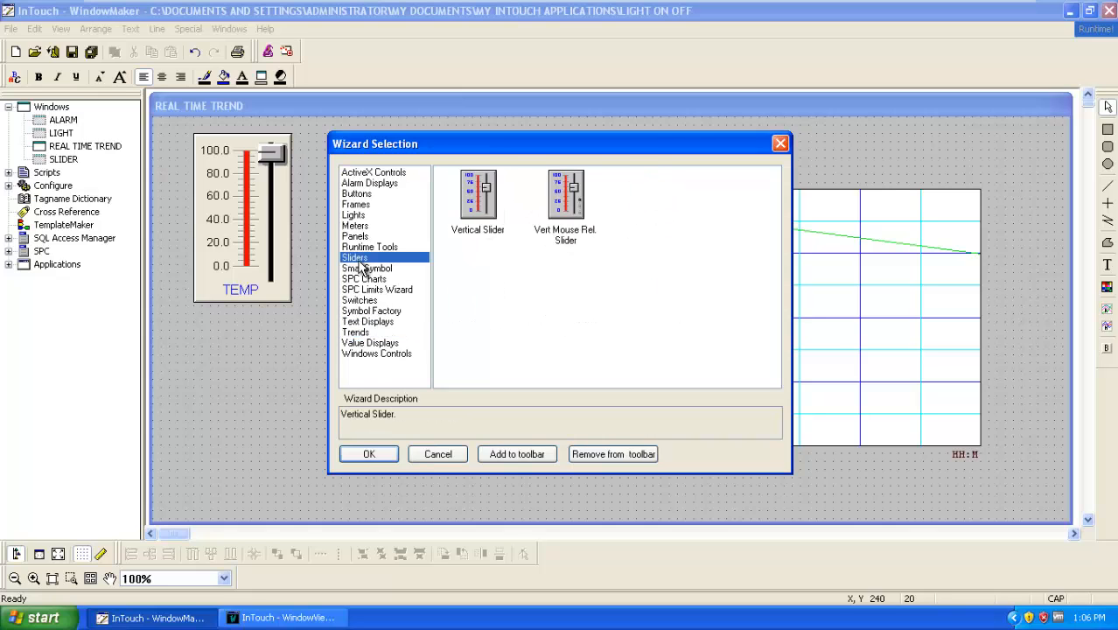
{"action": "left_click", "coordinate": [438, 454]}
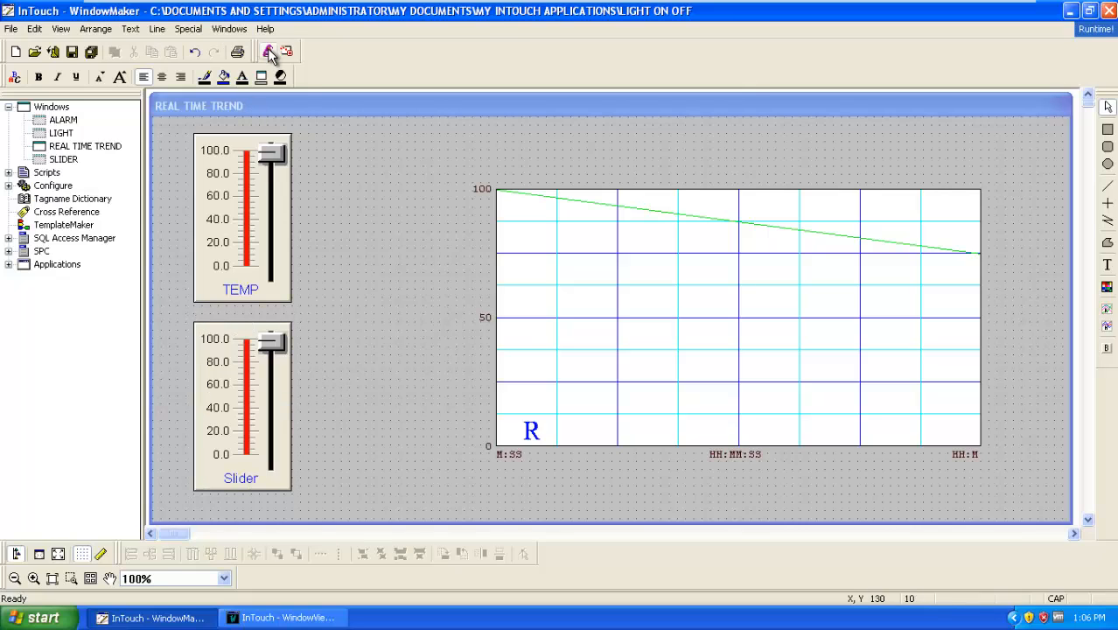
- Add another slider from the Sliders wizards and open the lower slider's settings
{"action": "left_click", "coordinate": [269, 50]}
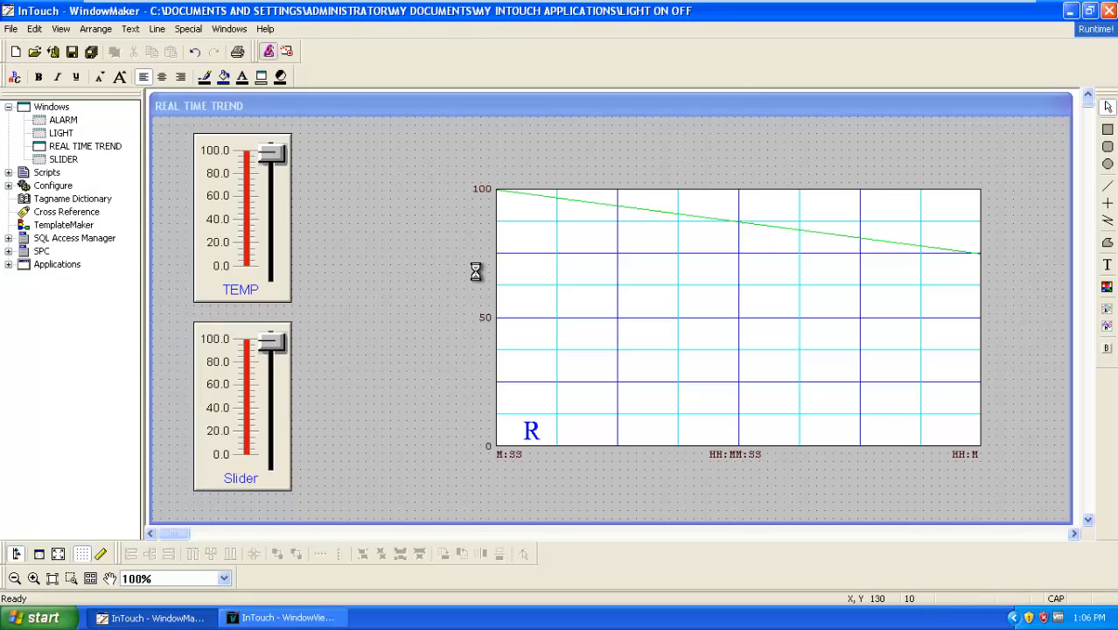
{"action": "left_click", "coordinate": [267, 50]}
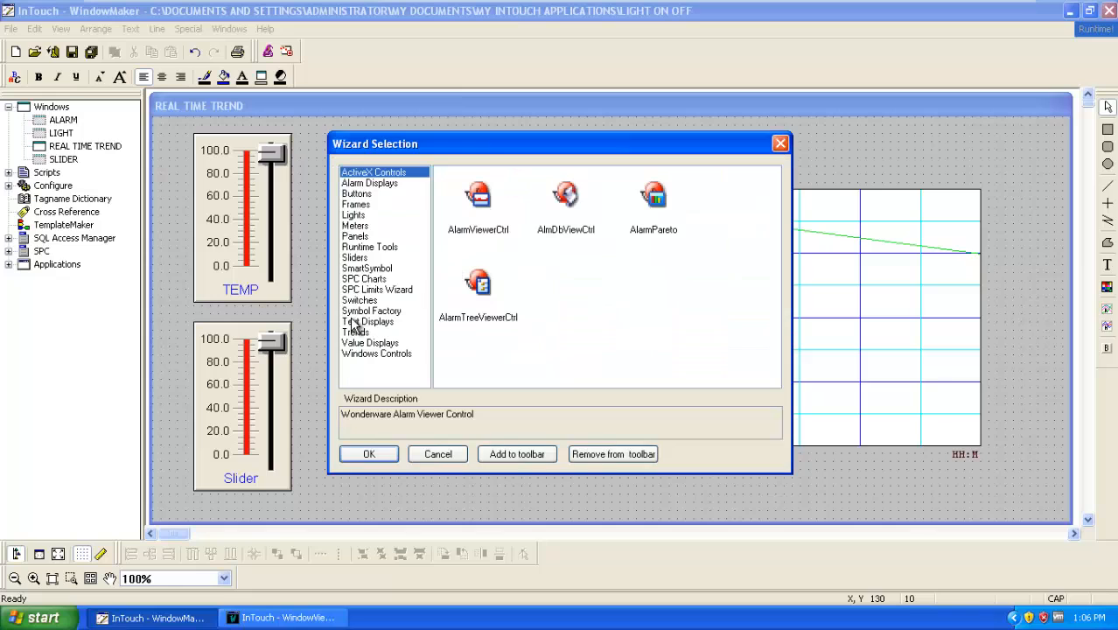
{"action": "left_click", "coordinate": [354, 257]}
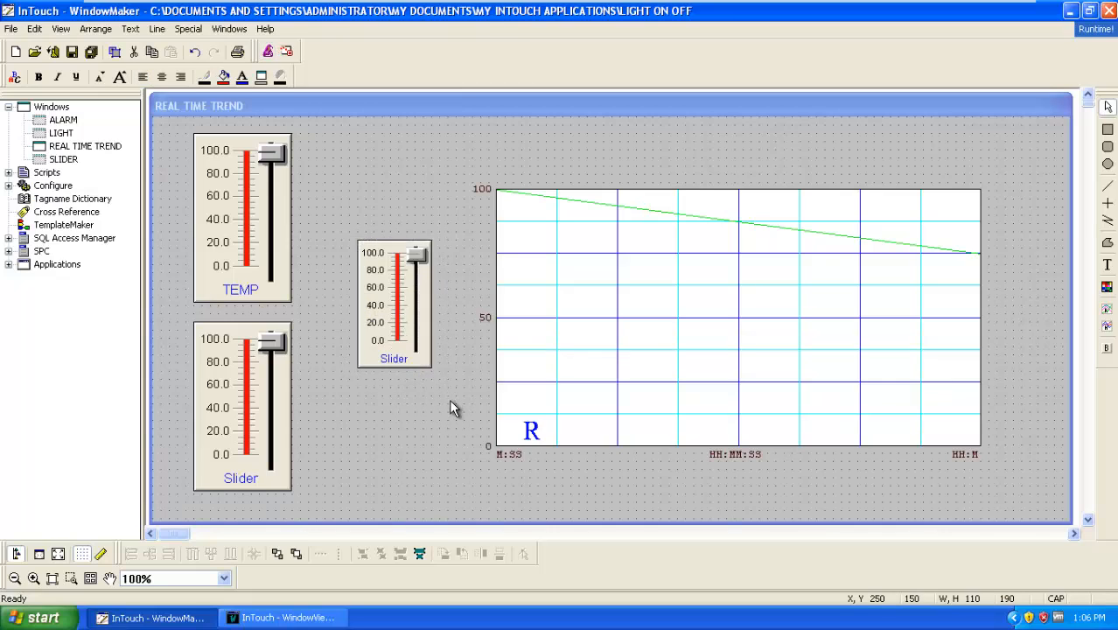
{"action": "left_click", "coordinate": [393, 305]}
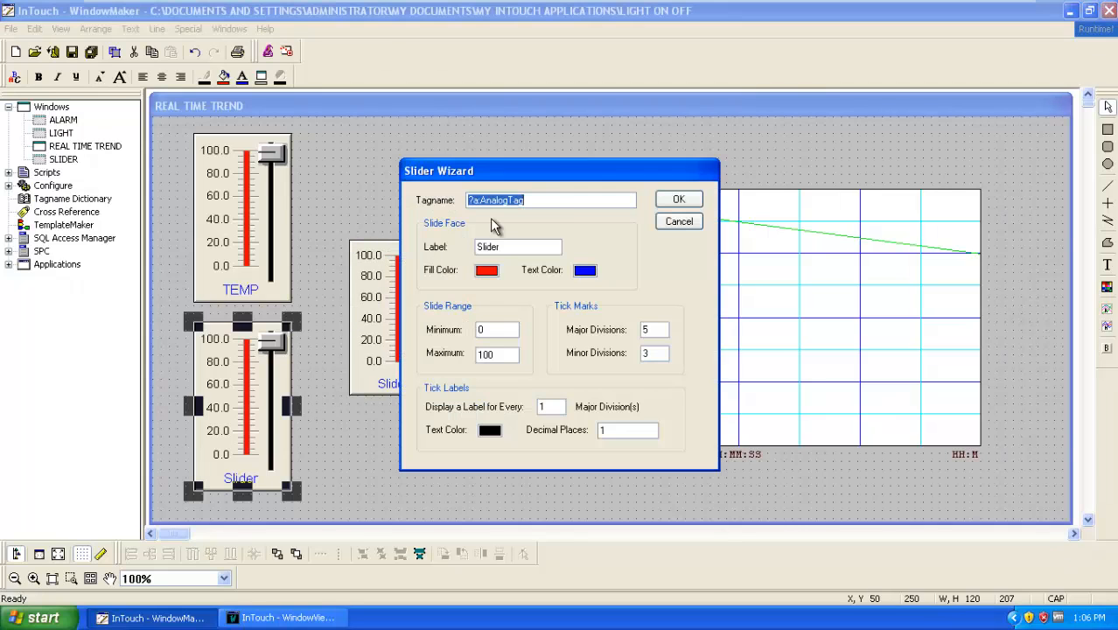
- Give the lower slider tag S2 and label HUMIDITY, defining the new tag S2
{"action": "type", "text": "S2"}
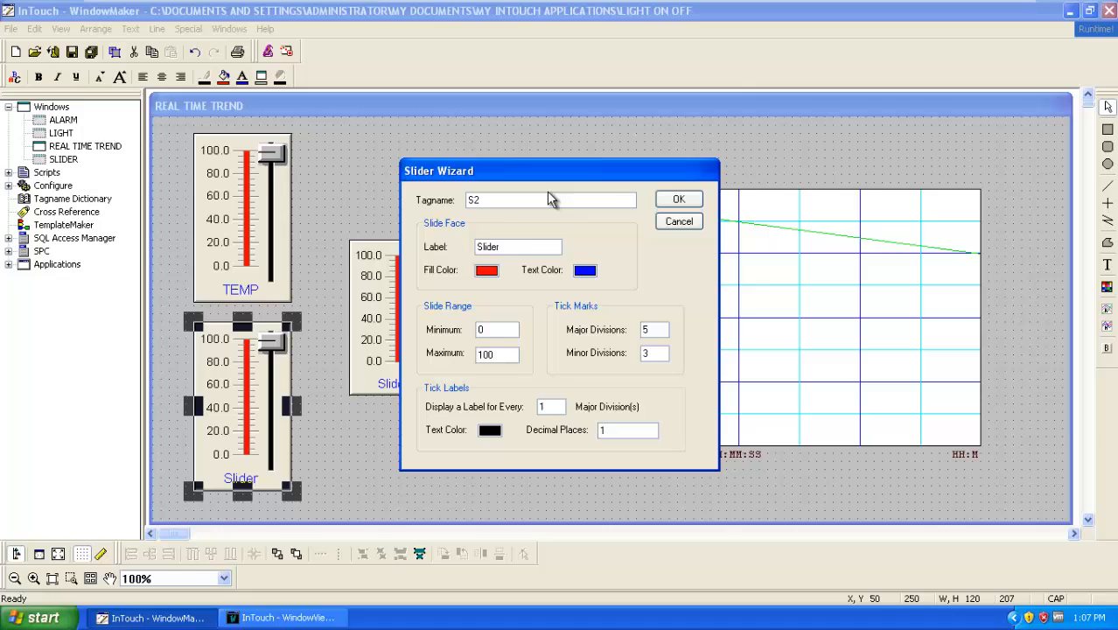
{"action": "left_click", "coordinate": [518, 246]}
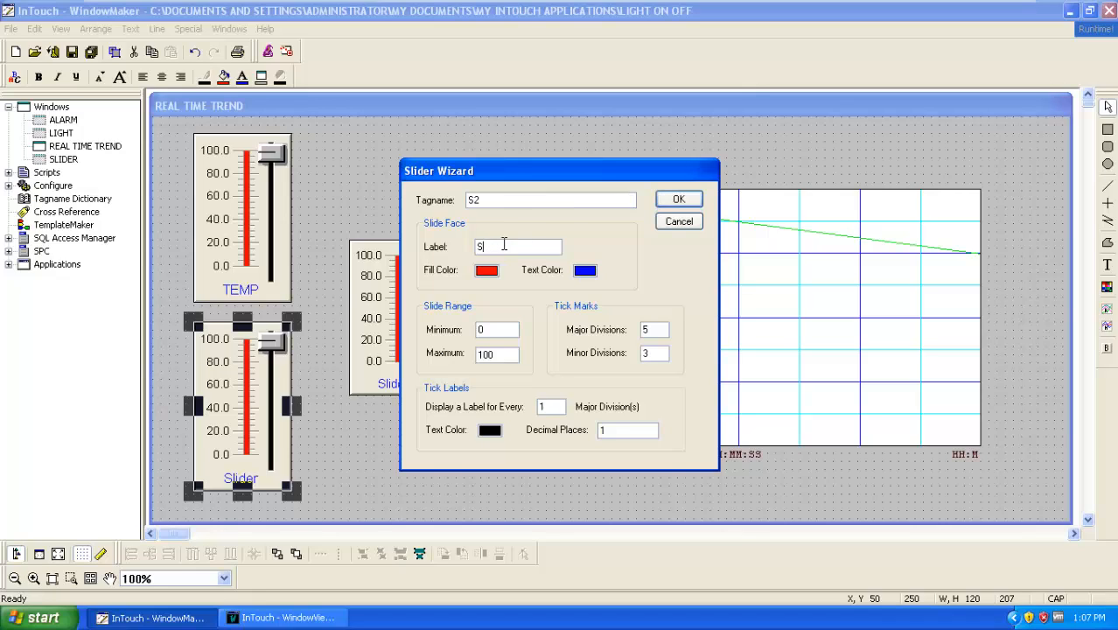
{"action": "type", "text": "HUMIDITY"}
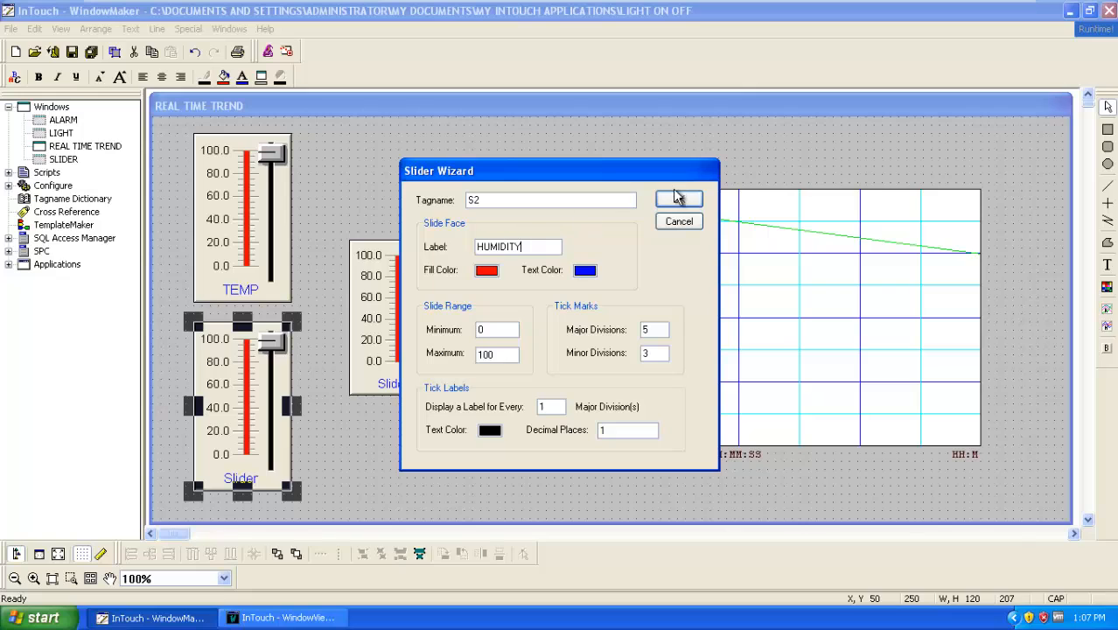
{"action": "left_click", "coordinate": [680, 199]}
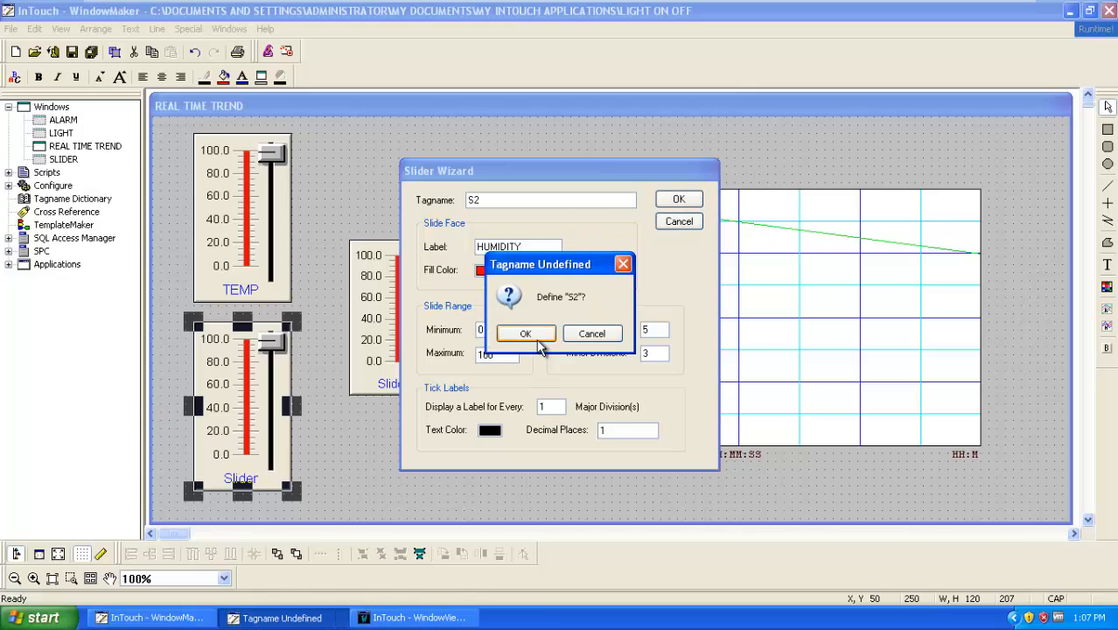
{"action": "left_click", "coordinate": [526, 333]}
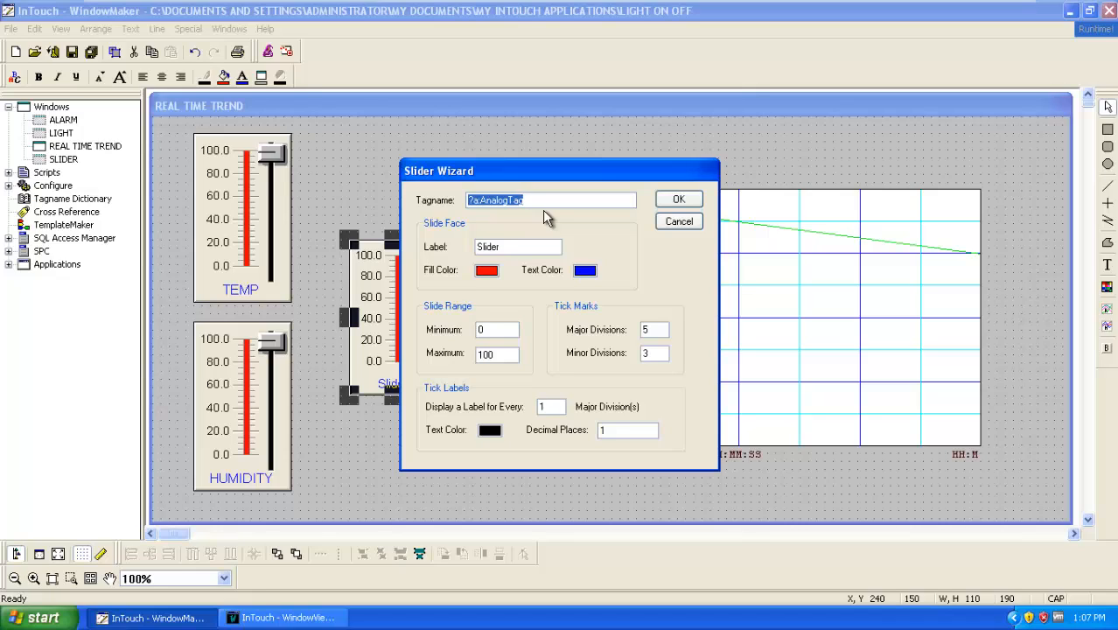
- Assign new tag S3 and the label PRESSURE to the middle slider, defining S3 in the dictionary
{"action": "type", "text": "S3"}
{"action": "left_click", "coordinate": [519, 247]}
{"action": "type", "text": "P"}
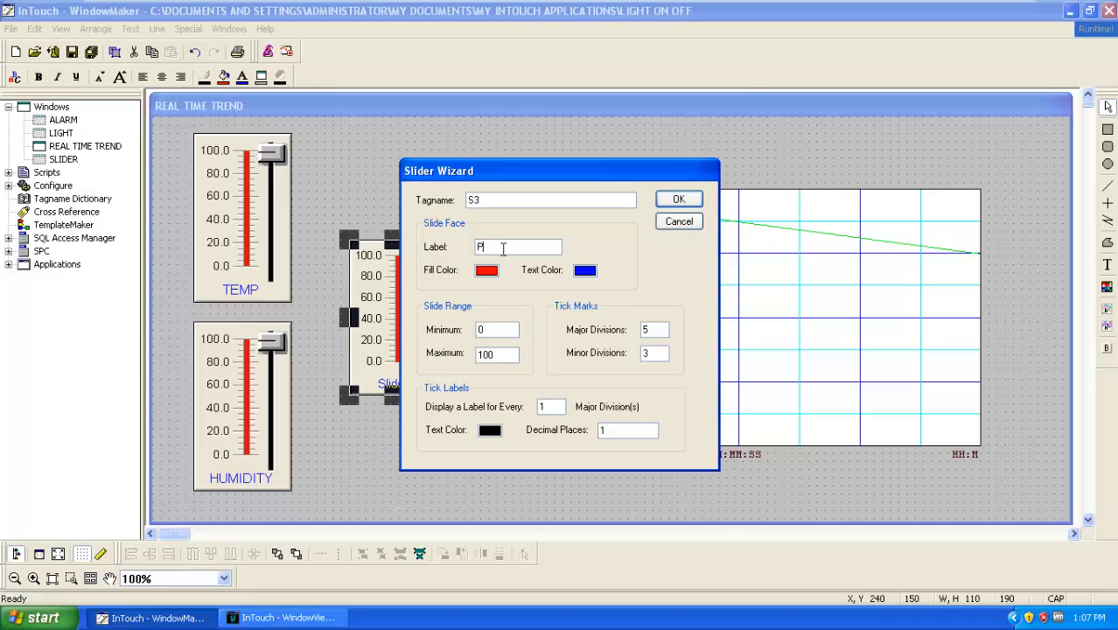
{"action": "type", "text": "RESSU"}
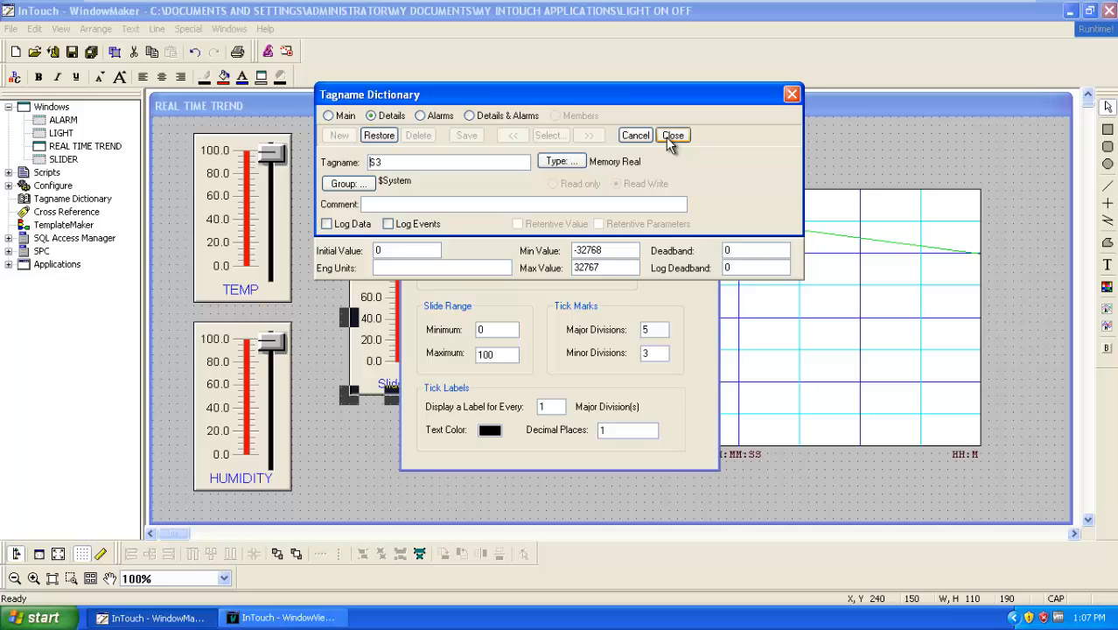
{"action": "left_click", "coordinate": [674, 134]}
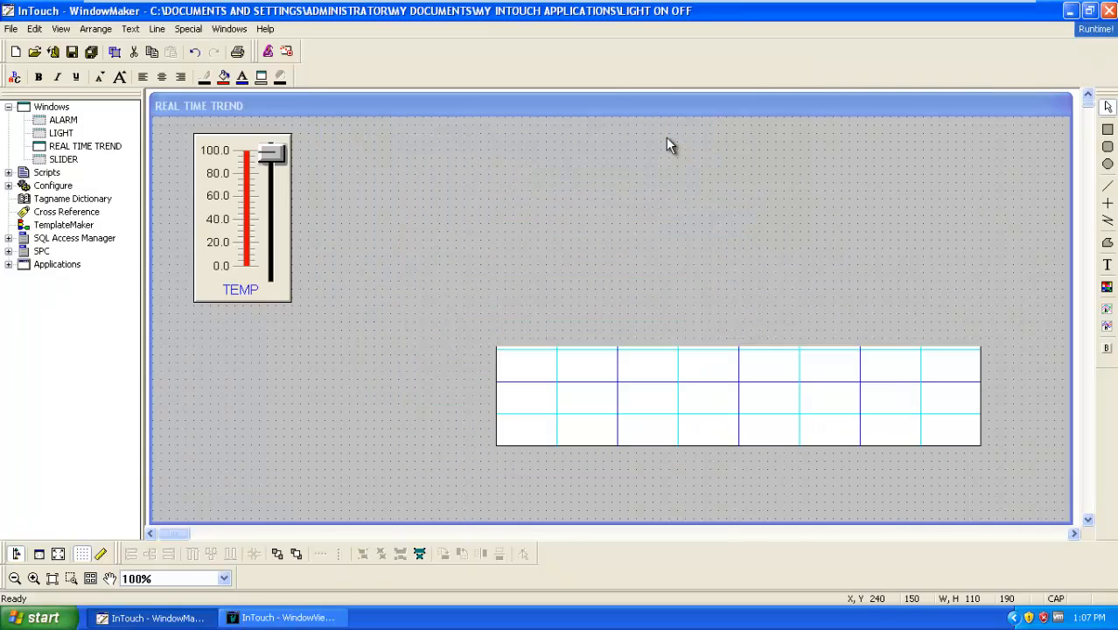
- Review the TEMP and HUMIDITY slider settings, closing them unchanged
{"action": "double_click", "coordinate": [244, 219]}
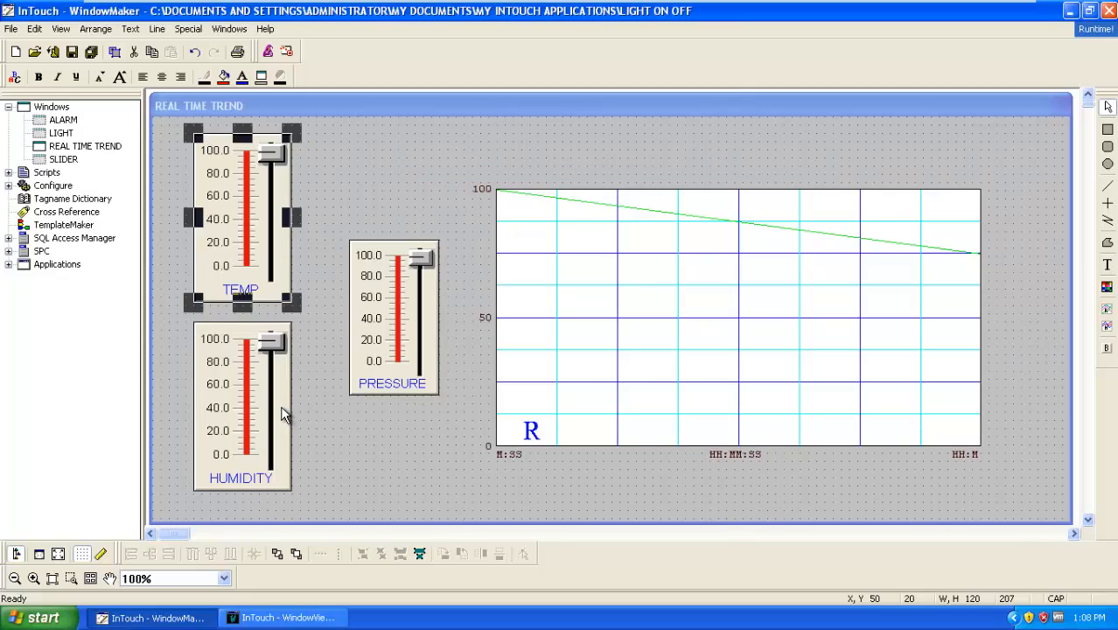
{"action": "double_click", "coordinate": [243, 407]}
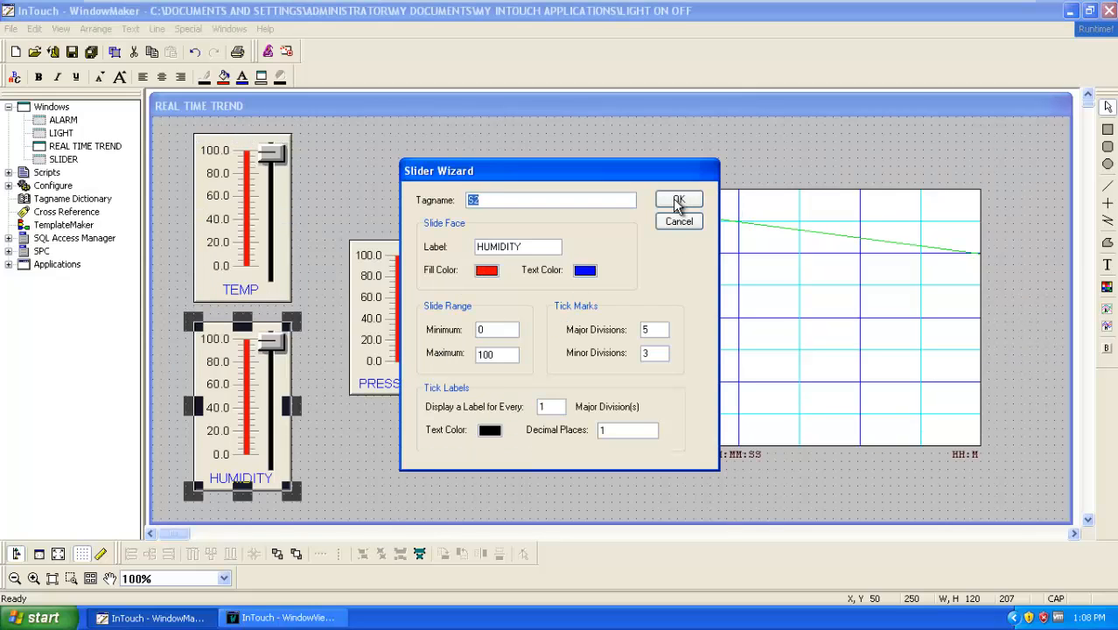
{"action": "left_click", "coordinate": [678, 199]}
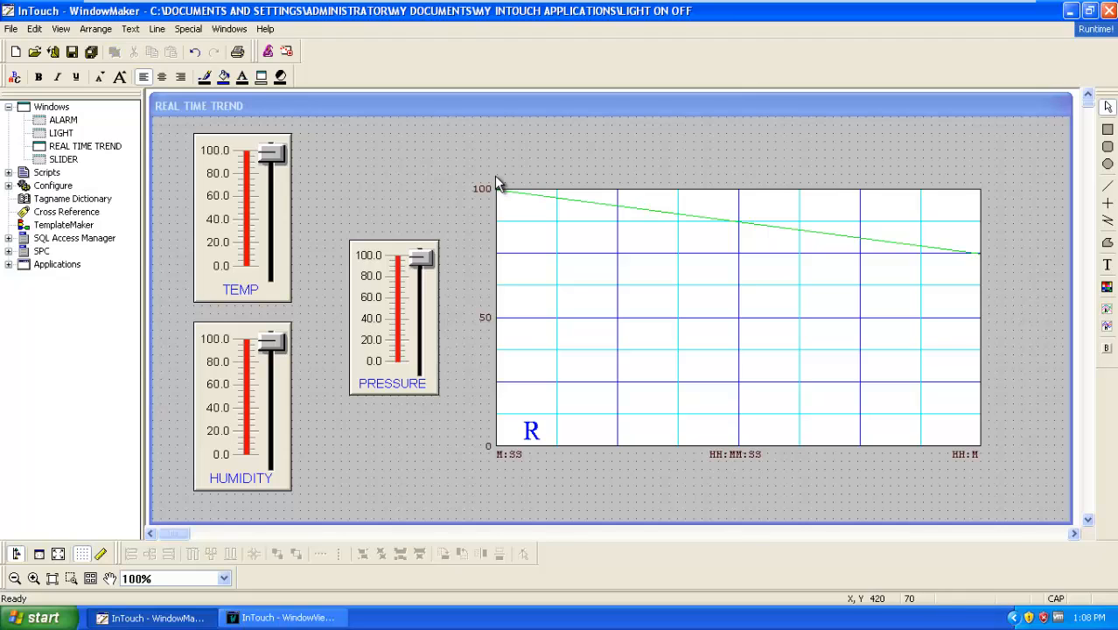
- Add a While Showing window script (every 1 msec) counting S1, S2, S3 to 100, then resetting to 0
{"action": "right_click", "coordinate": [502, 184]}
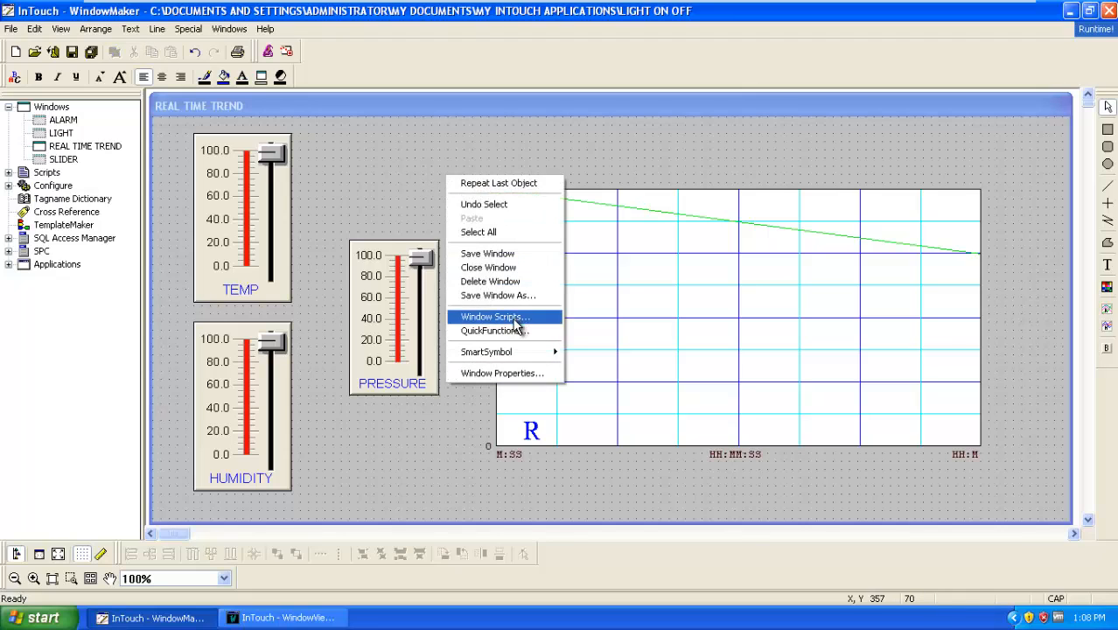
{"action": "left_click", "coordinate": [493, 316]}
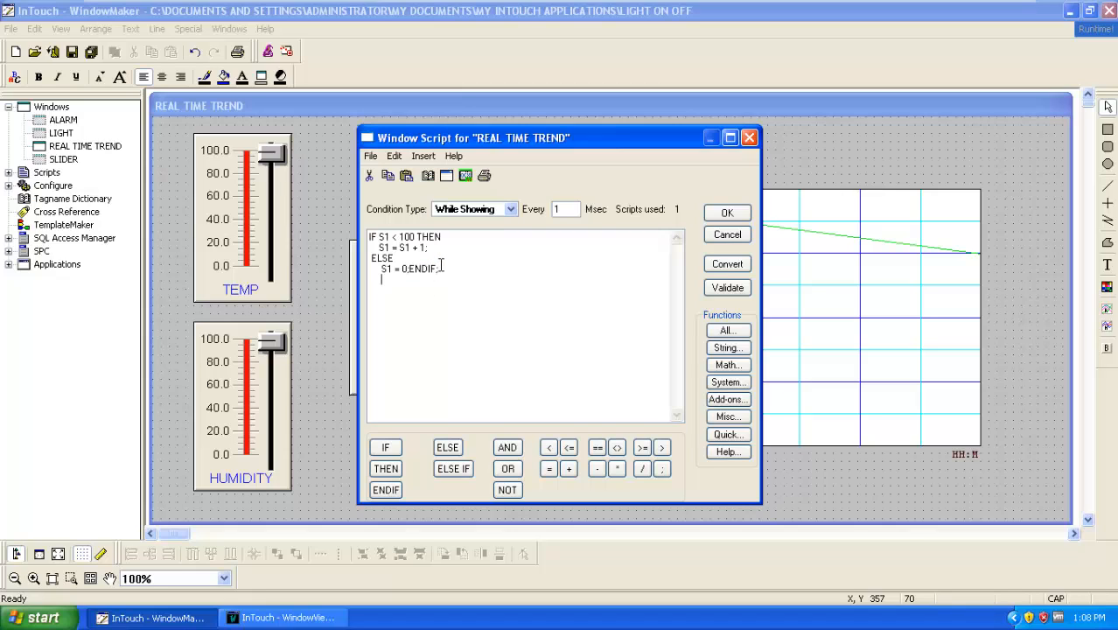
{"action": "type", "text": "IF S1 < 100 THEN"}
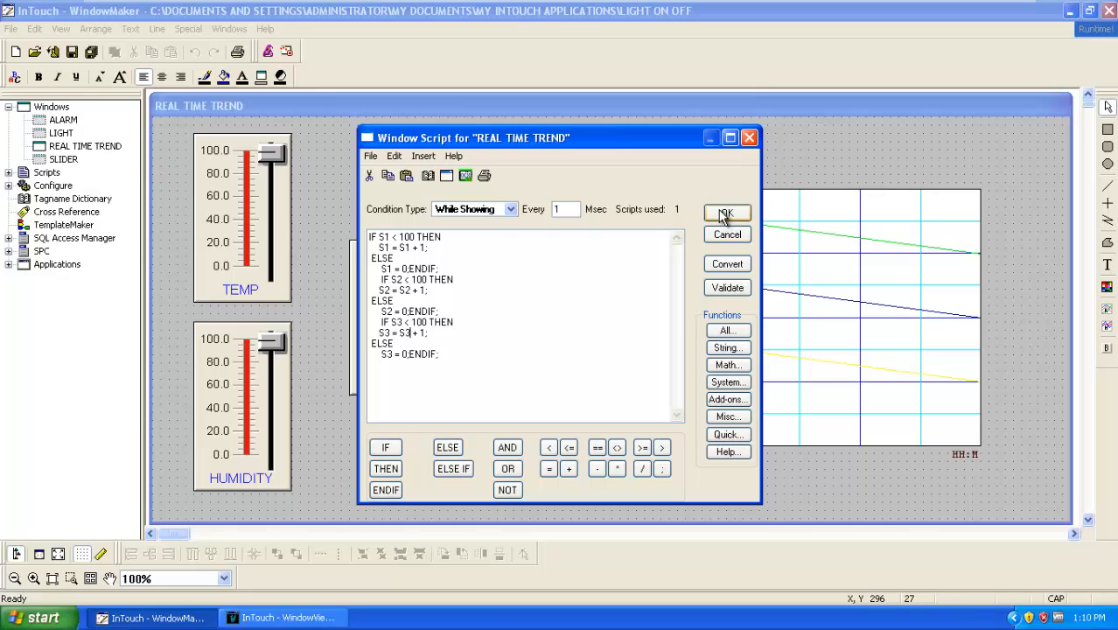
{"action": "left_click", "coordinate": [726, 213]}
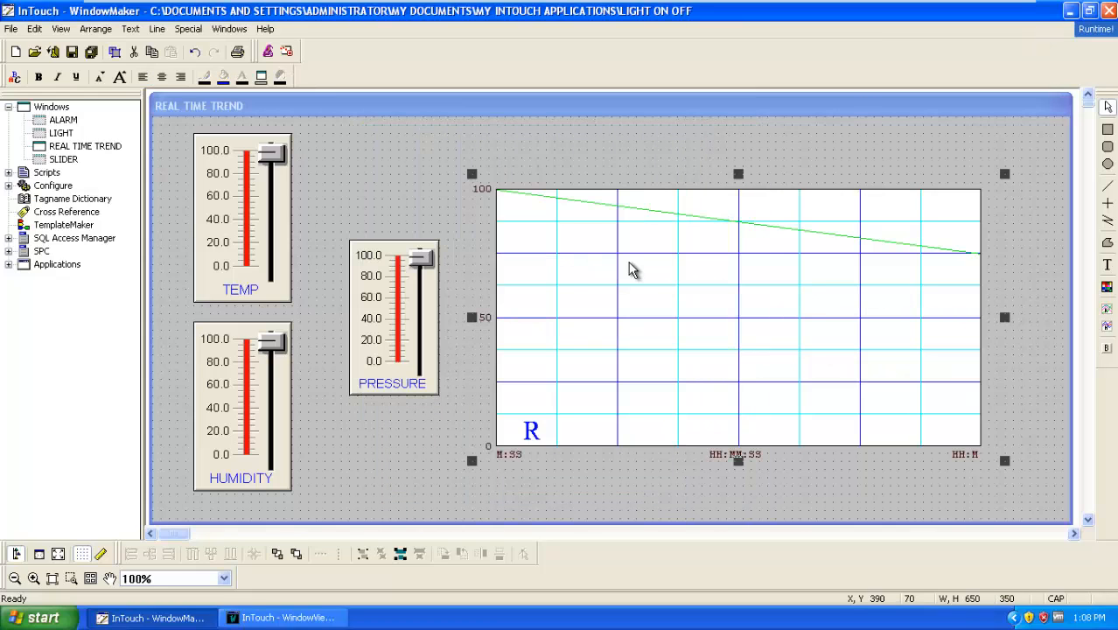
{"action": "mouse_move", "coordinate": [670, 266]}
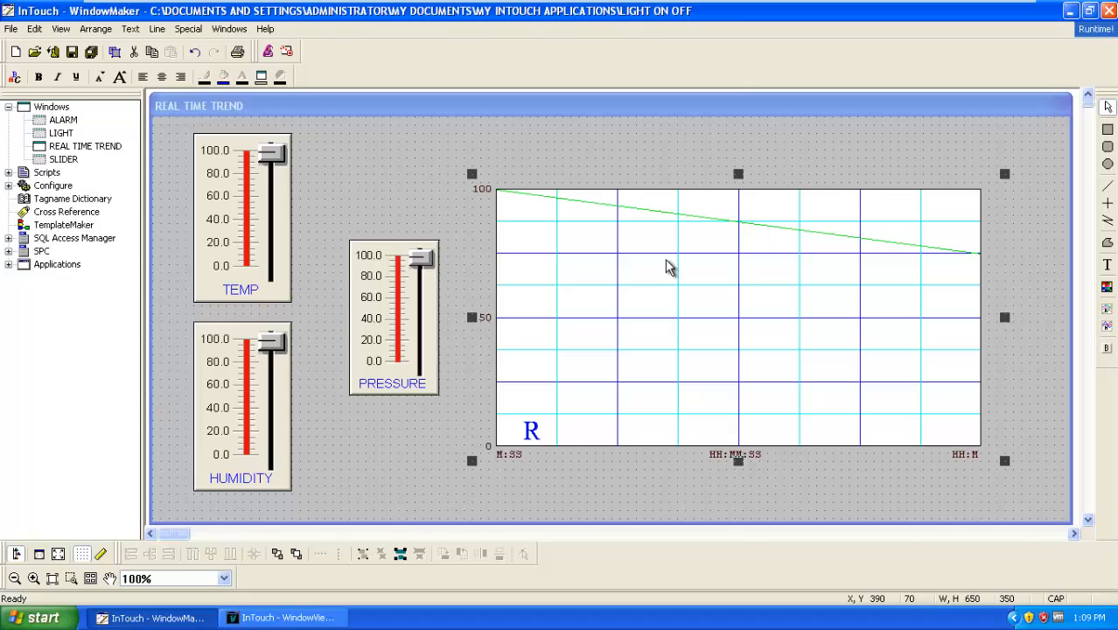
{"action": "mouse_move", "coordinate": [315, 385]}
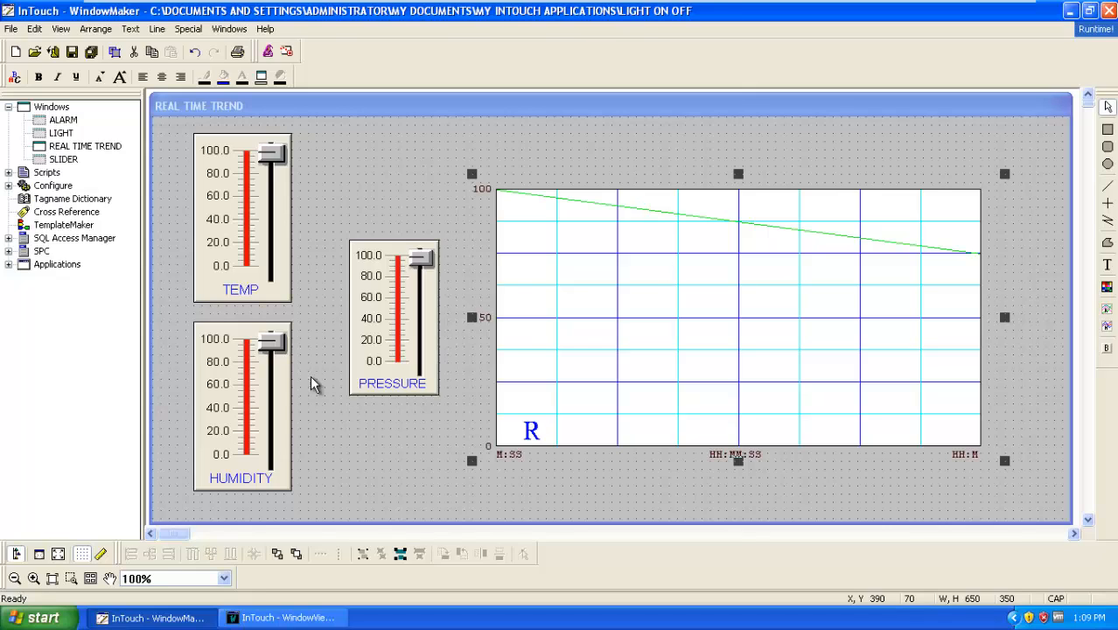
{"action": "mouse_move", "coordinate": [595, 331]}
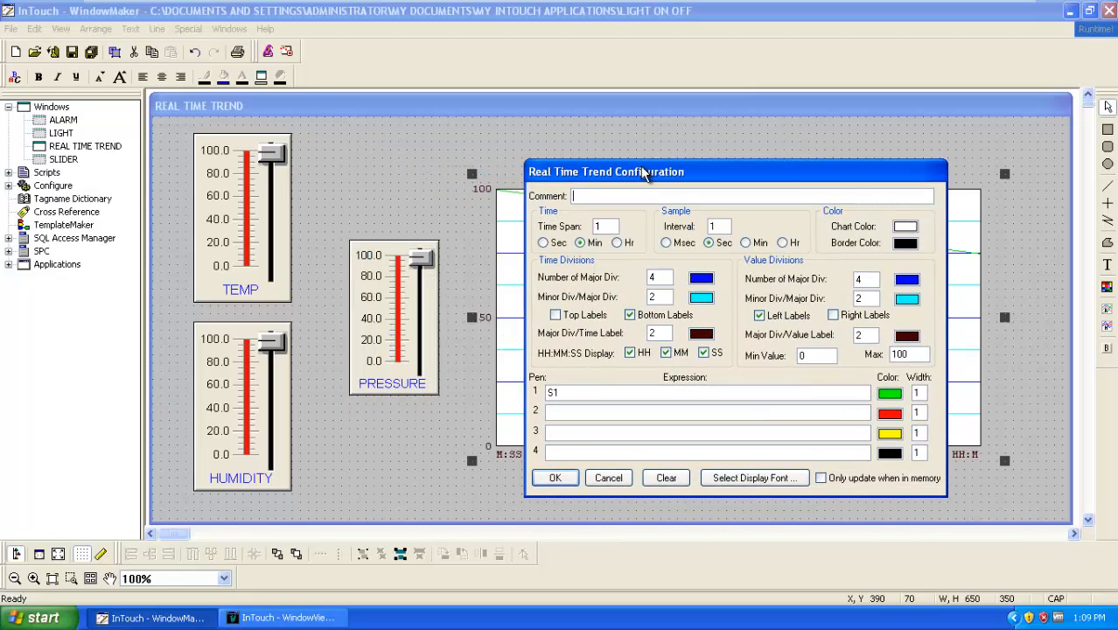
- Add S2 and S3 as trend pens 2 and 3, with pen 2 coloured dark blue
{"action": "type", "text": "S"}
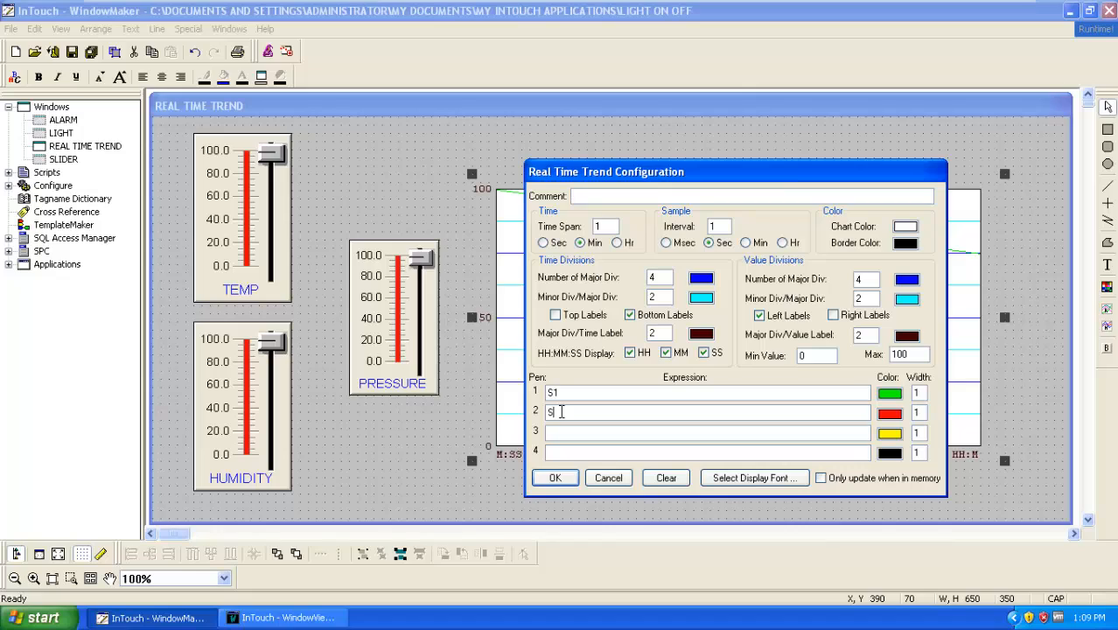
{"action": "type", "text": "2"}
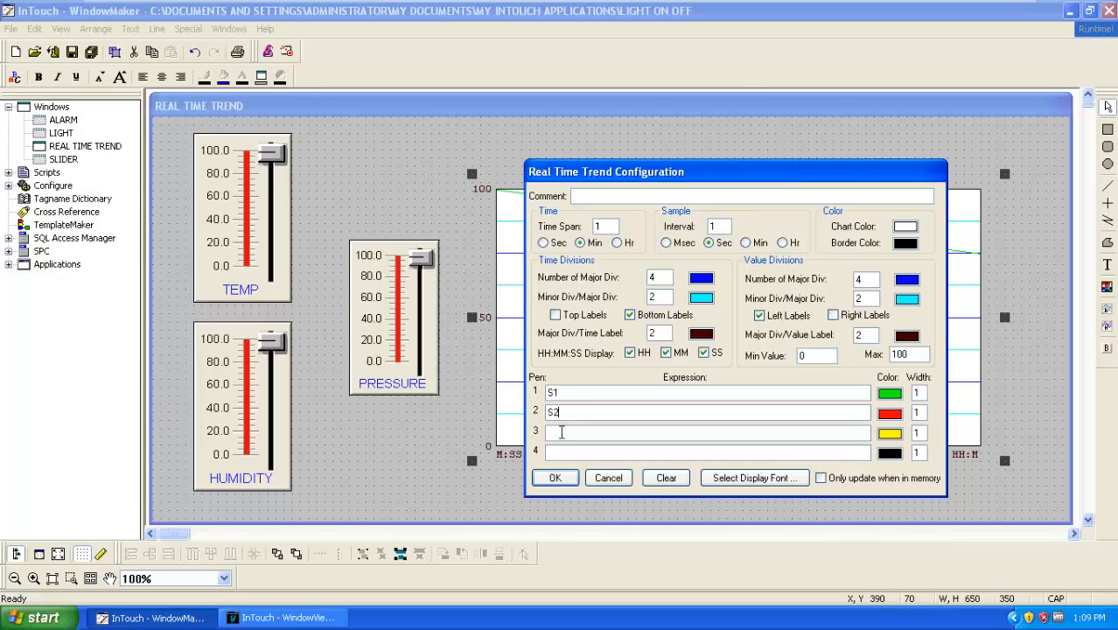
{"action": "type", "text": "S3"}
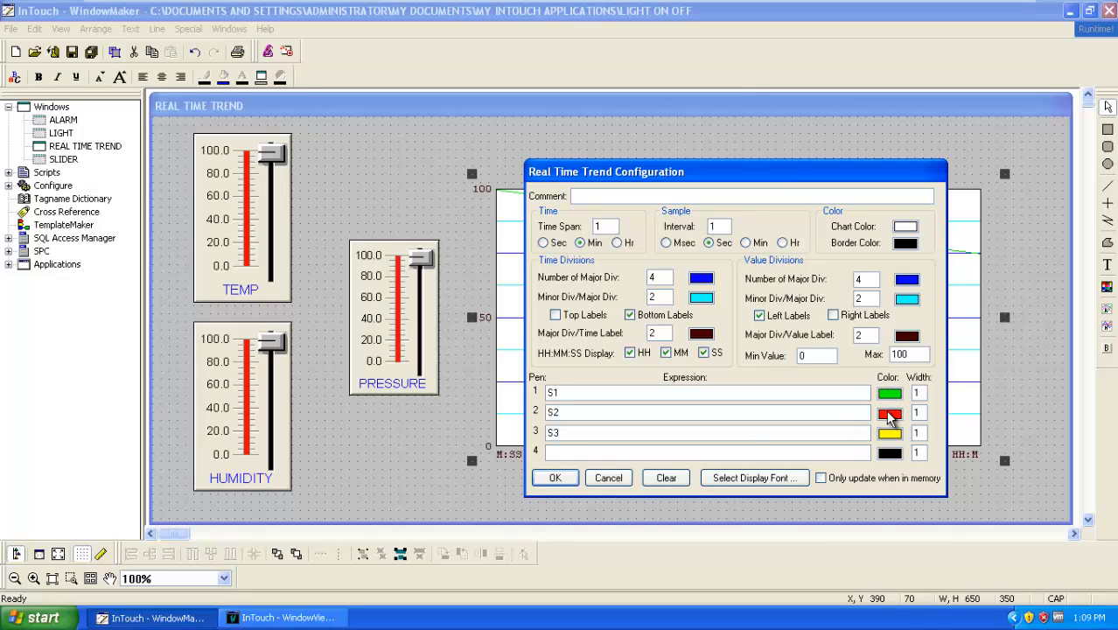
{"action": "left_click", "coordinate": [889, 412]}
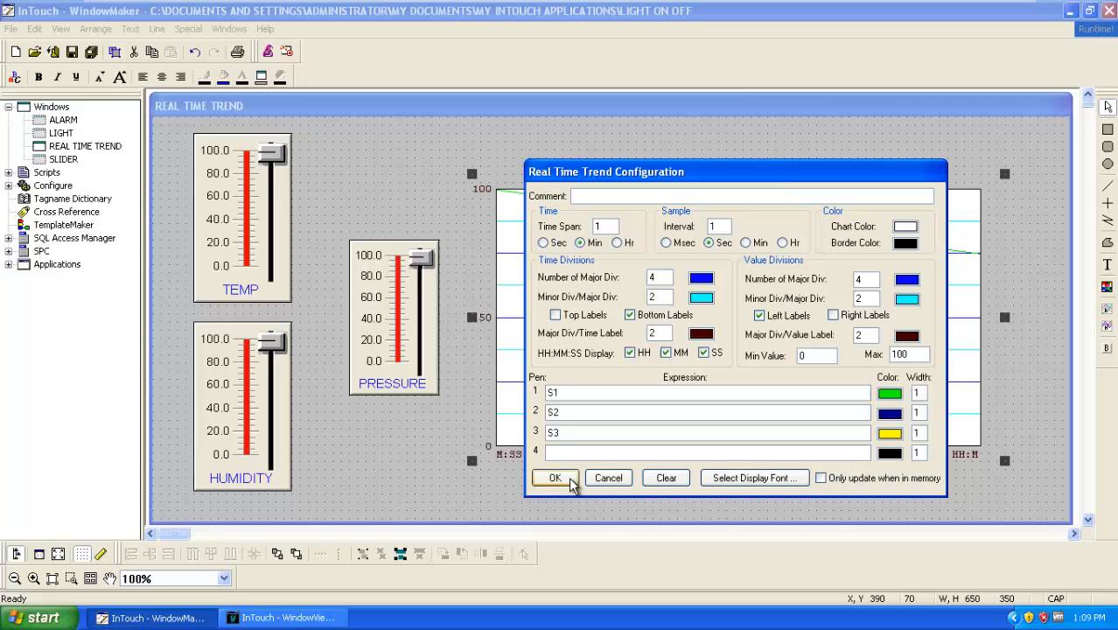
{"action": "left_click", "coordinate": [555, 478]}
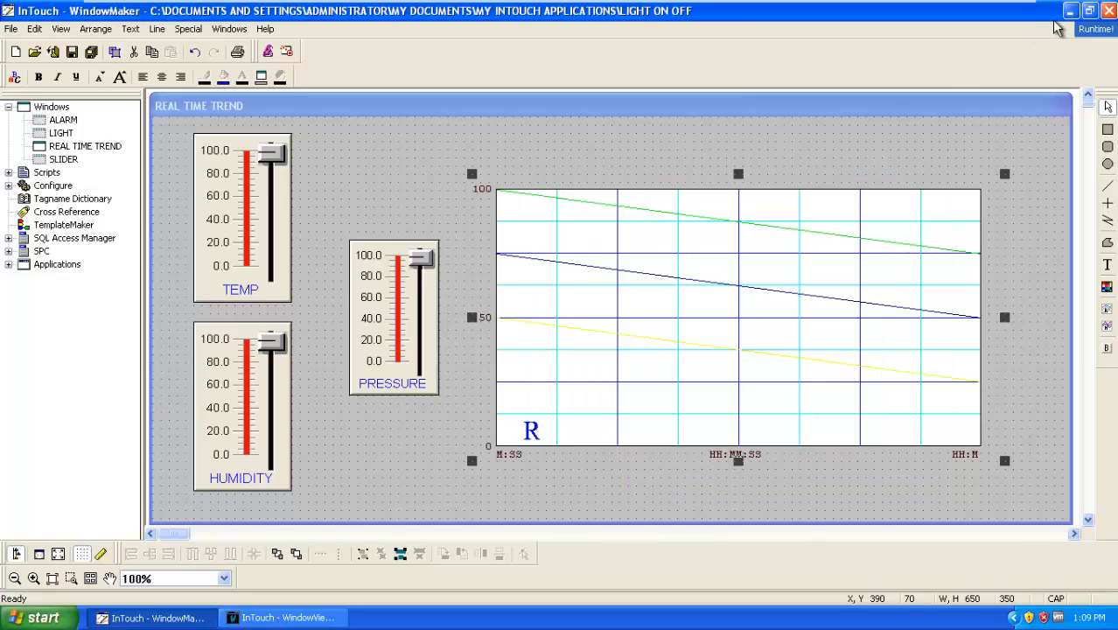
- Change the script increments to S2 + 4 and S3 + 7, then run the window in WindowViewer
{"action": "left_click", "coordinate": [1096, 28]}
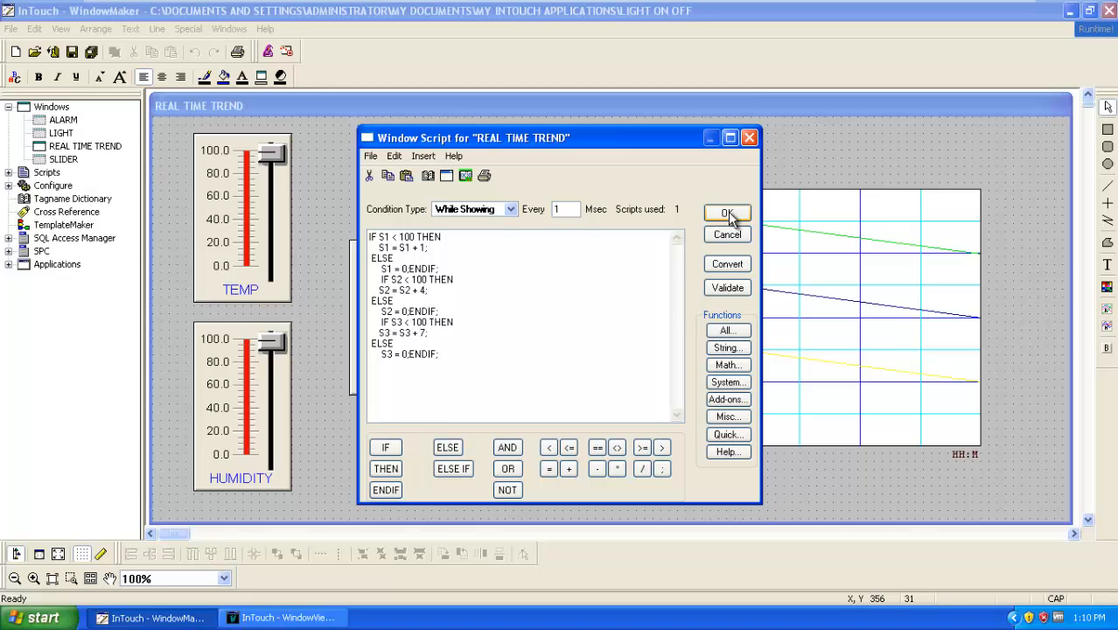
{"action": "left_click", "coordinate": [728, 215]}
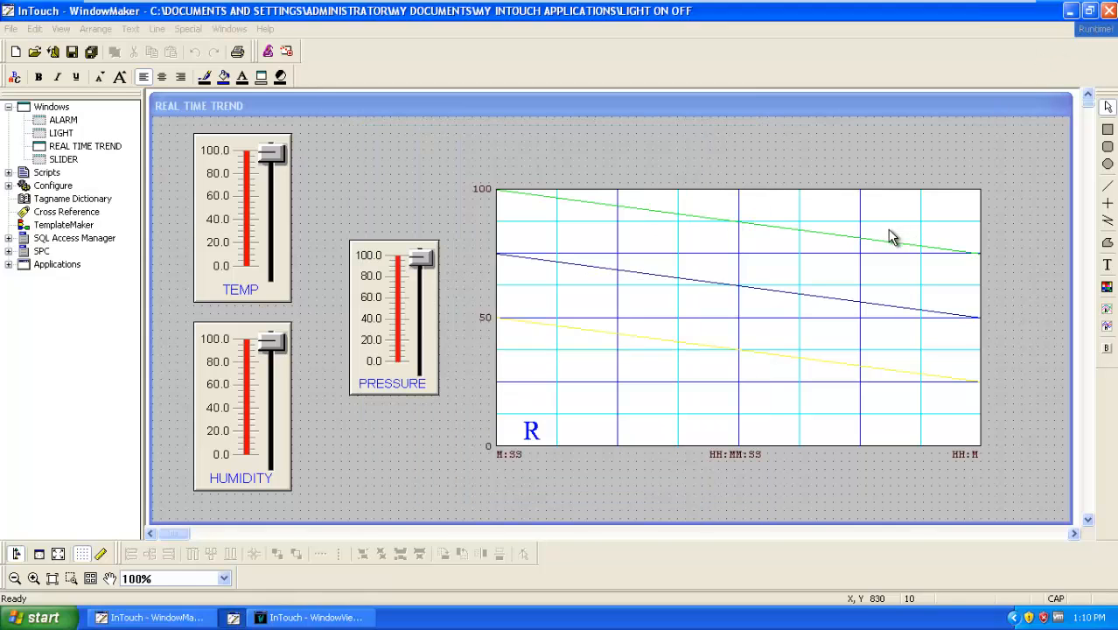
{"action": "left_click", "coordinate": [1096, 29]}
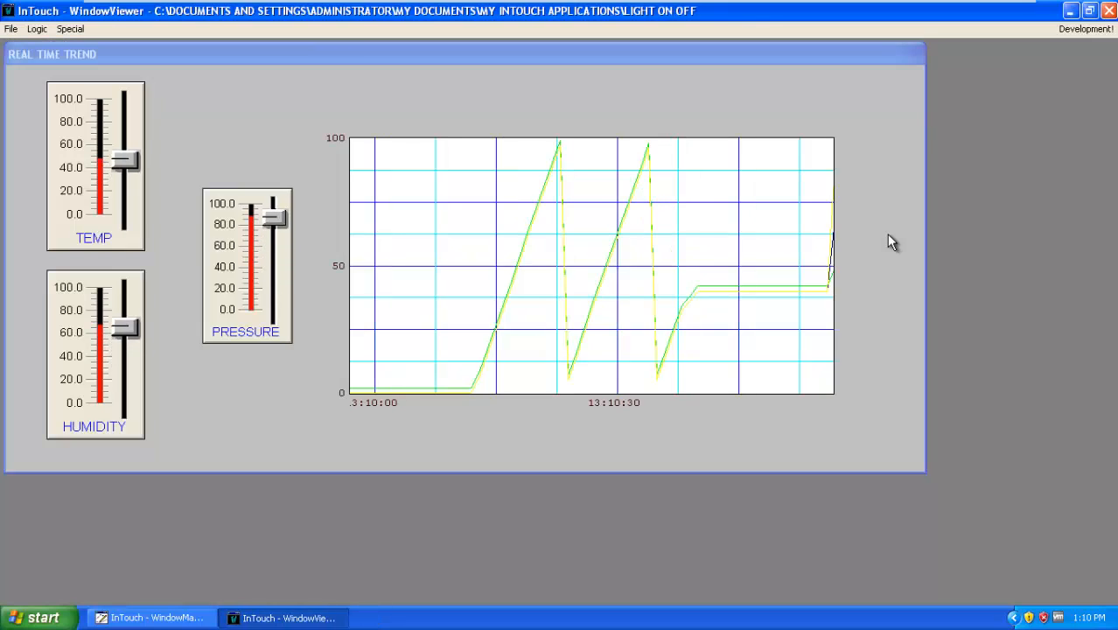